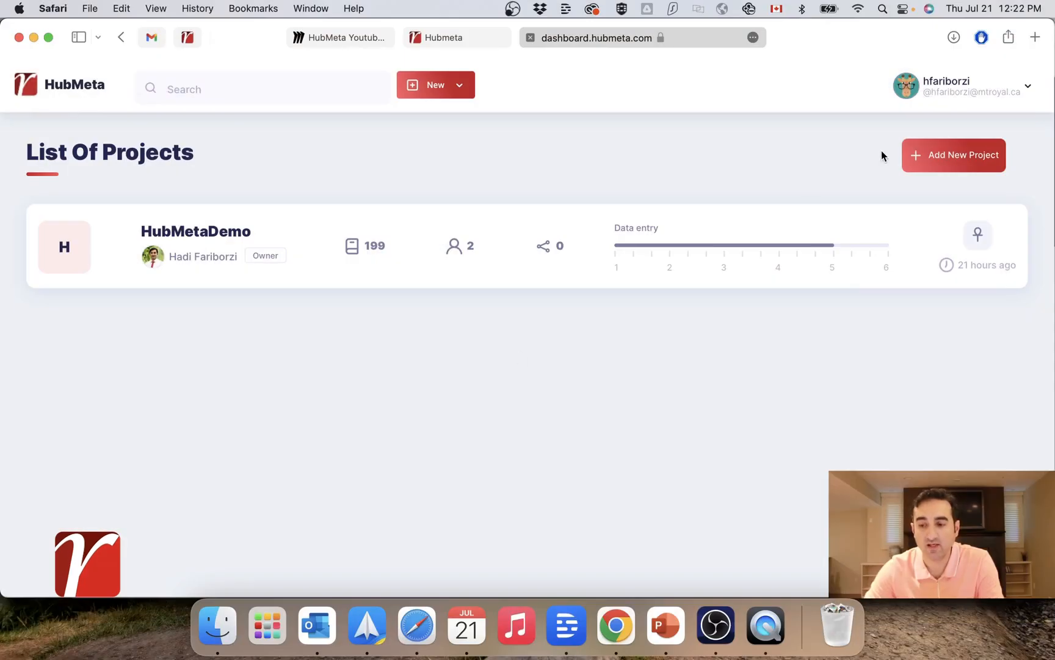
mouse_move(612, 116)
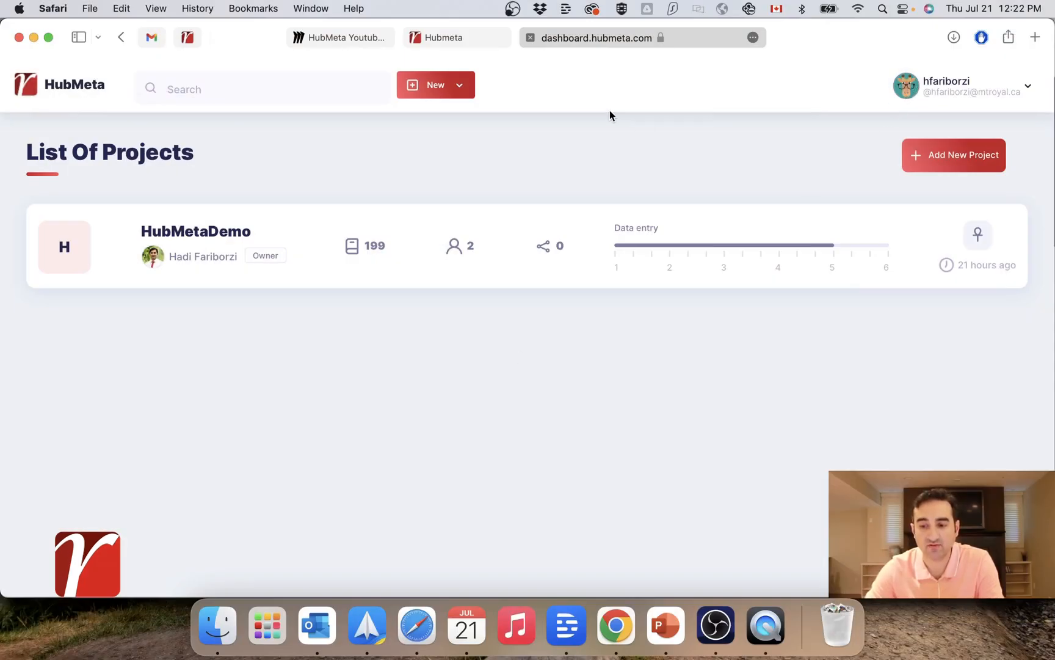
Open HubMetaDemo's Title Screening page and close the Filters panel.
click(196, 232)
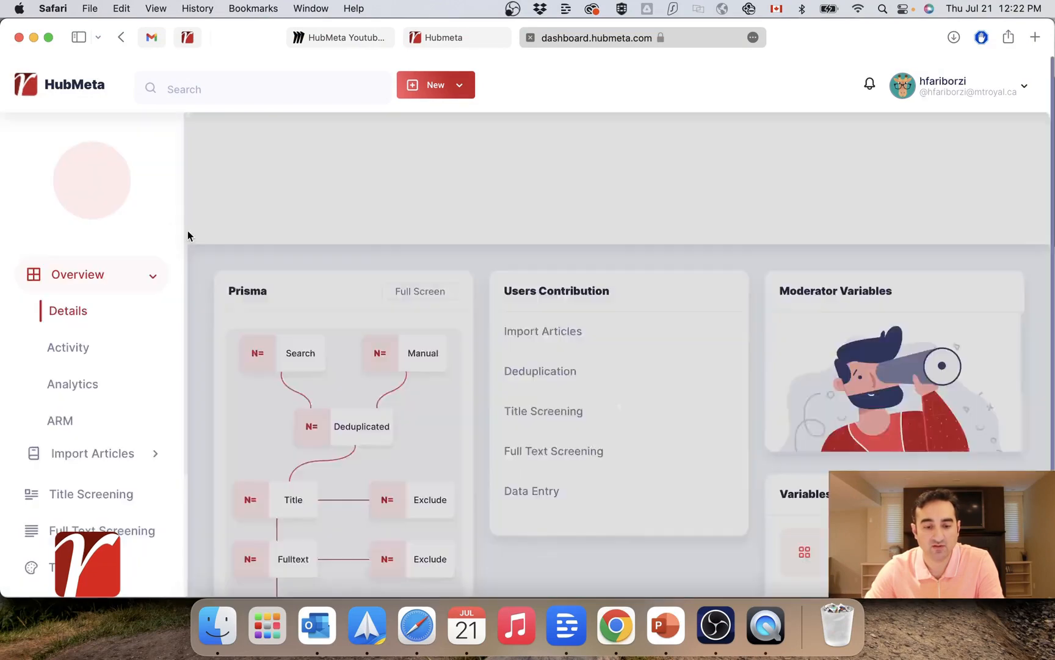
click(91, 494)
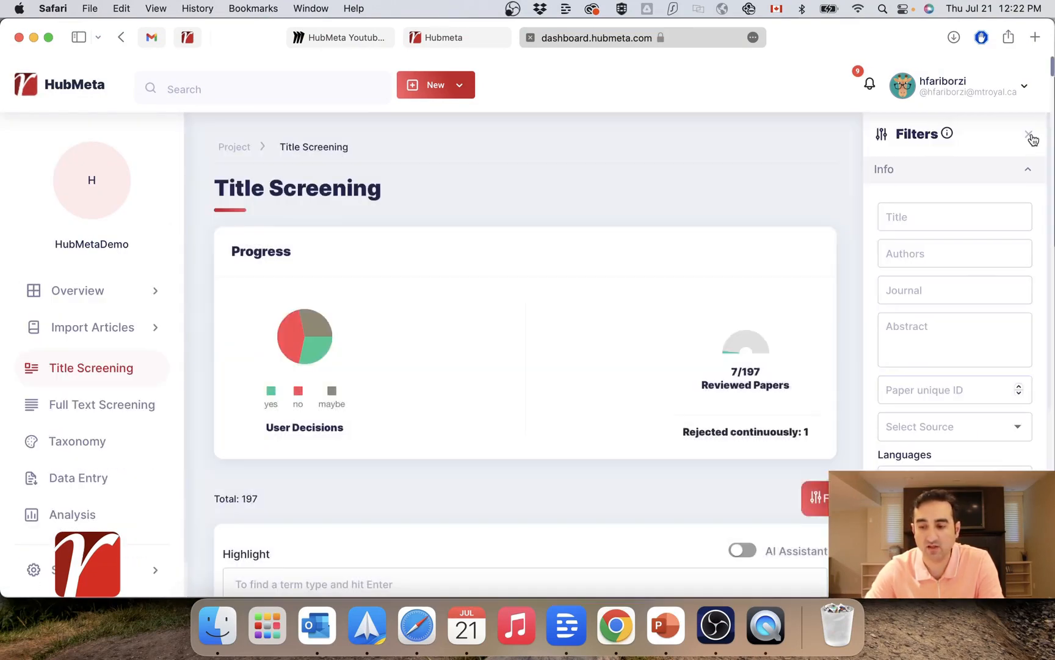
click(1031, 139)
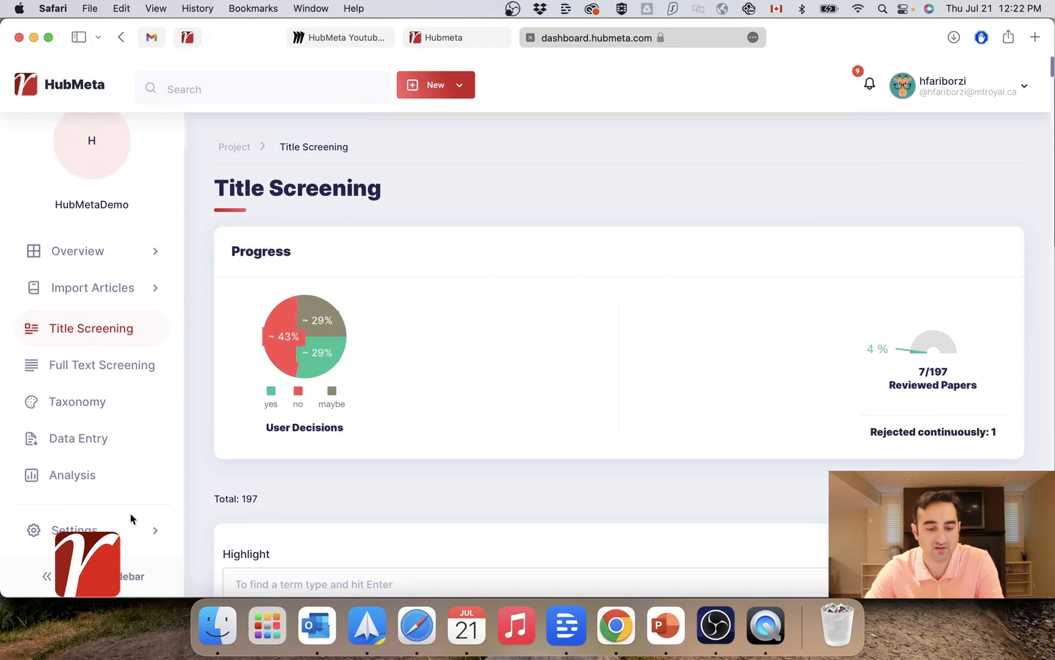
Collapse the left sidebar so the screening list spans the full width.
click(46, 576)
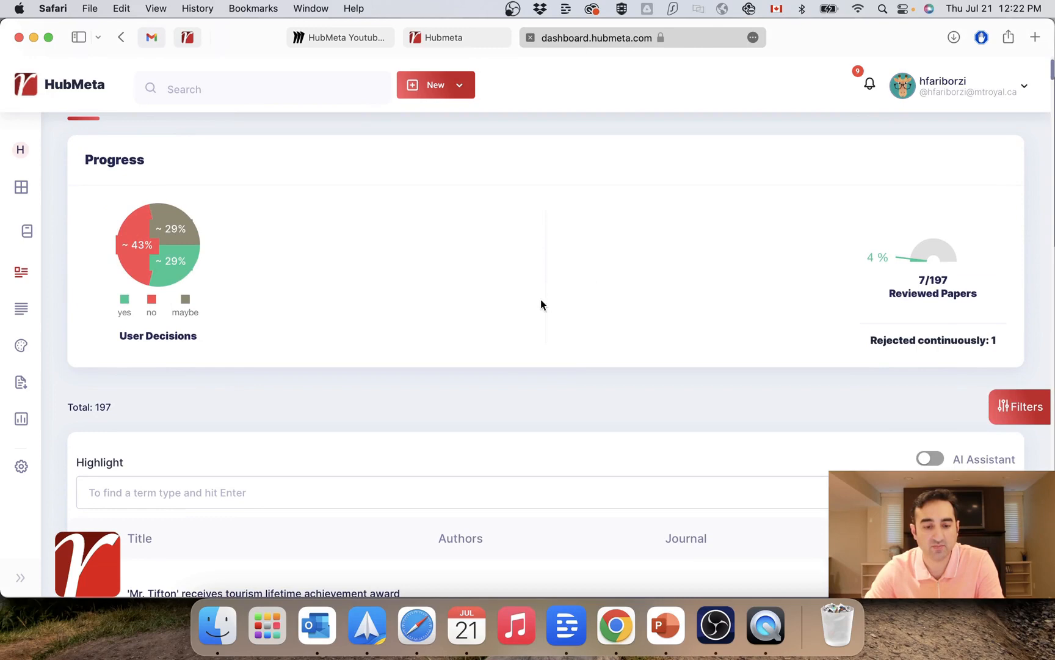
mouse_move(925, 298)
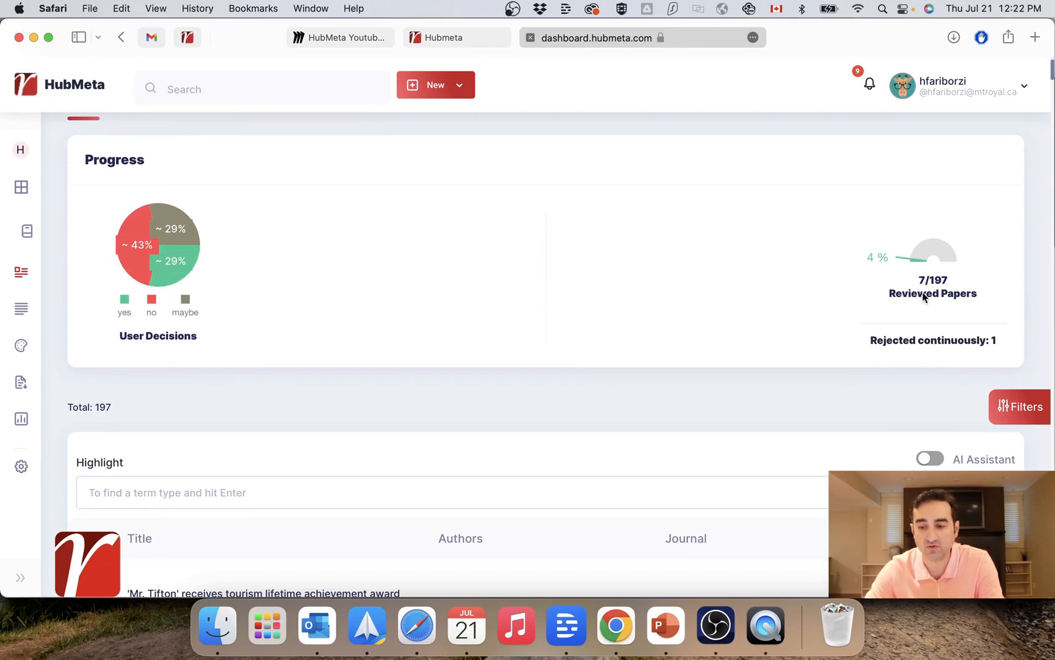
mouse_move(169, 269)
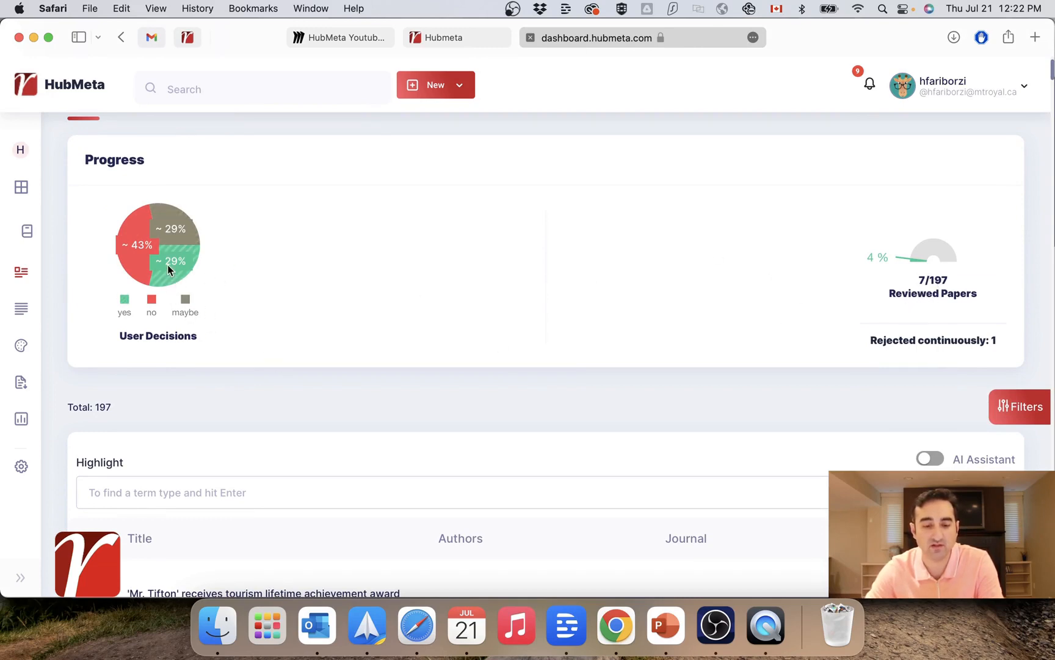
mouse_move(546, 385)
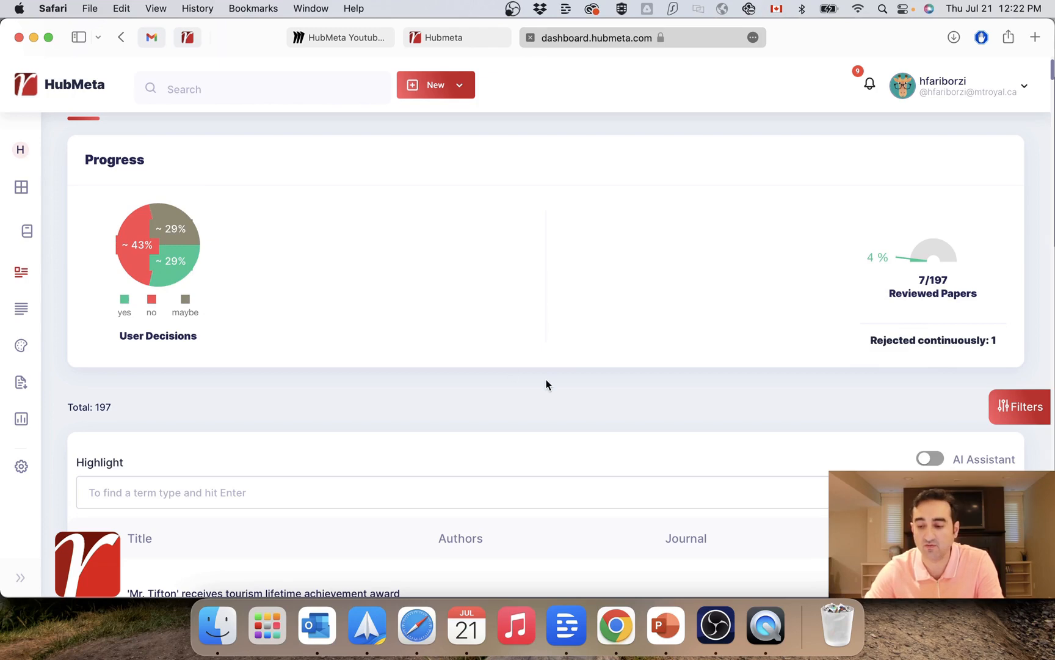
scroll(down, 3)
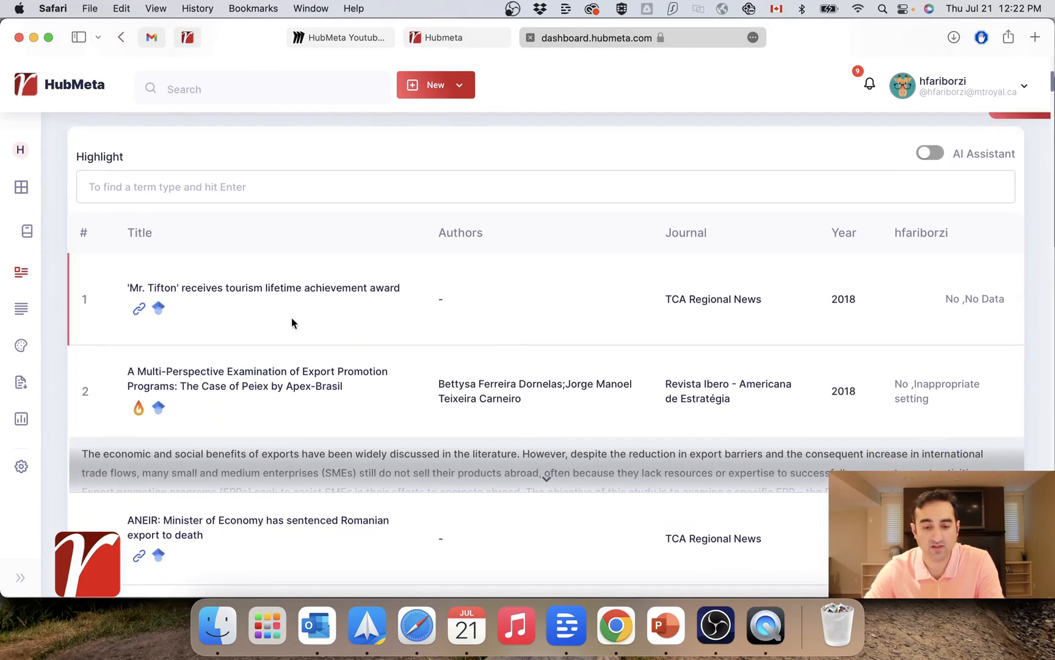
scroll(down, 3)
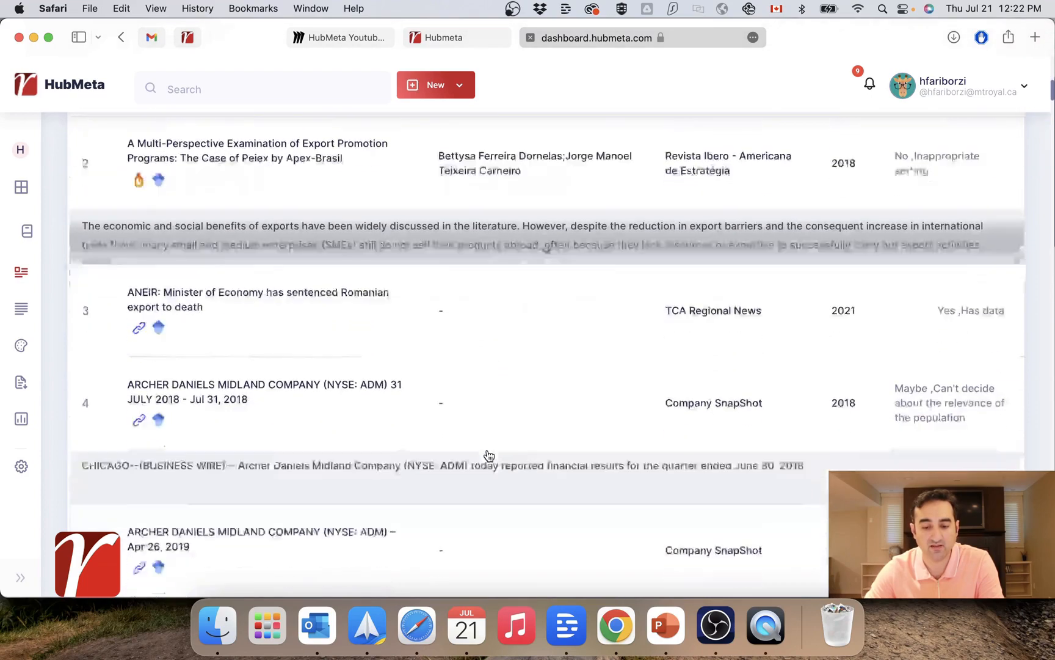
scroll(down, 3)
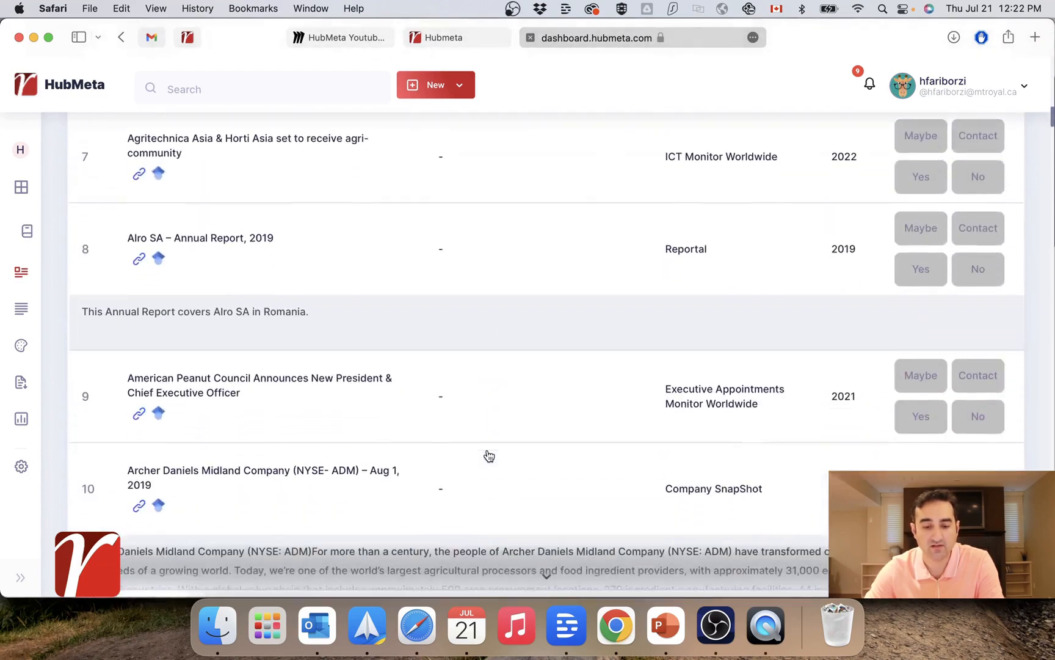
scroll(down, 3)
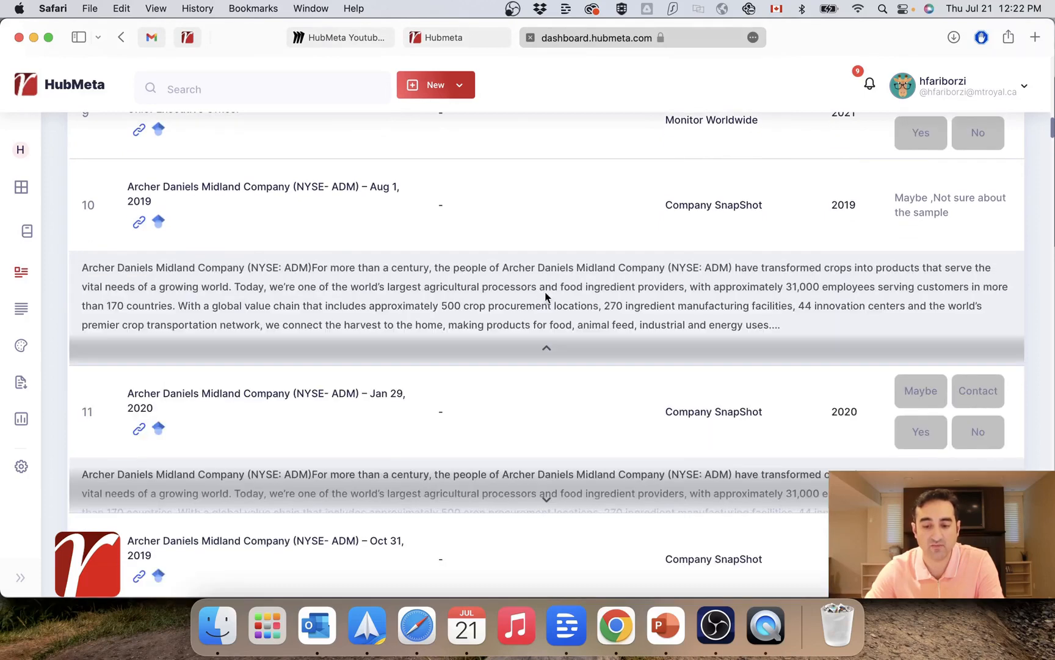
scroll(up, 3)
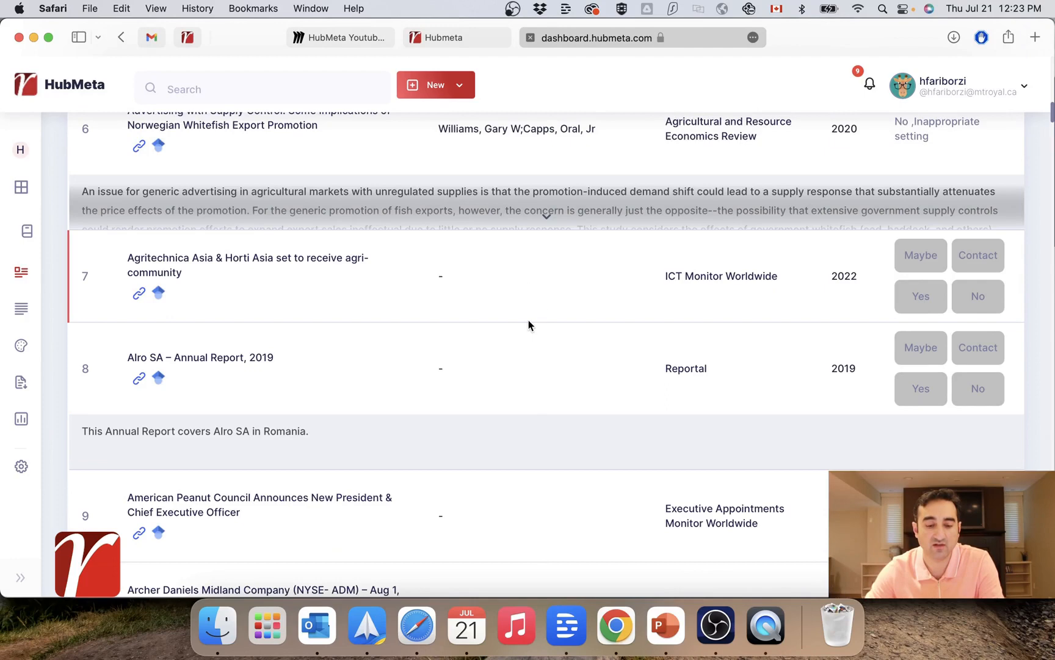
mouse_move(574, 319)
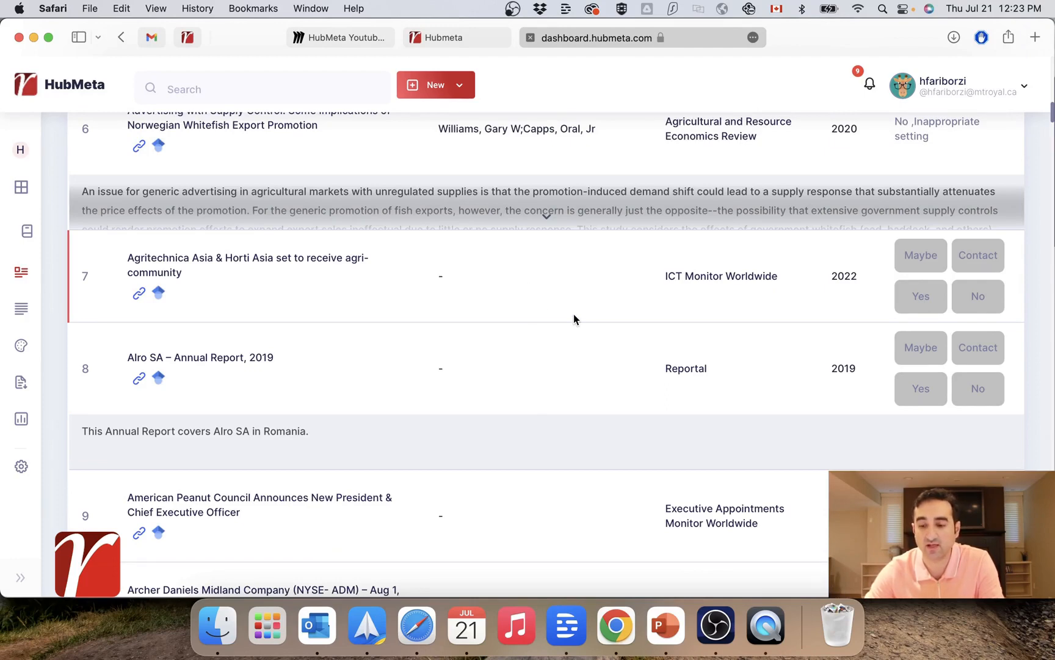
scroll(down, 3)
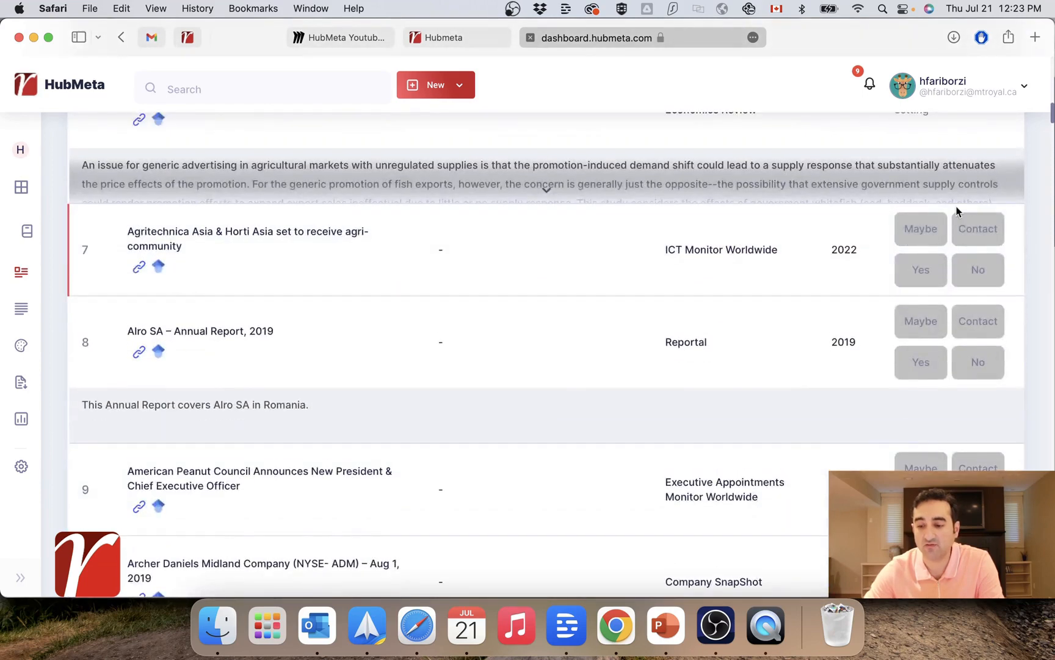
mouse_move(942, 269)
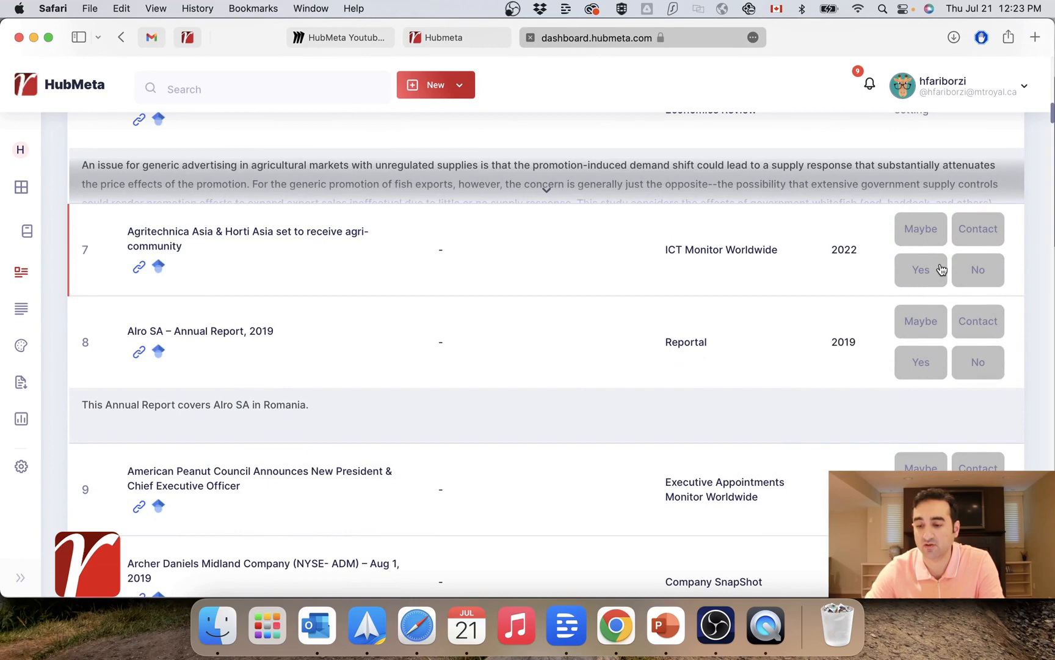
mouse_move(927, 237)
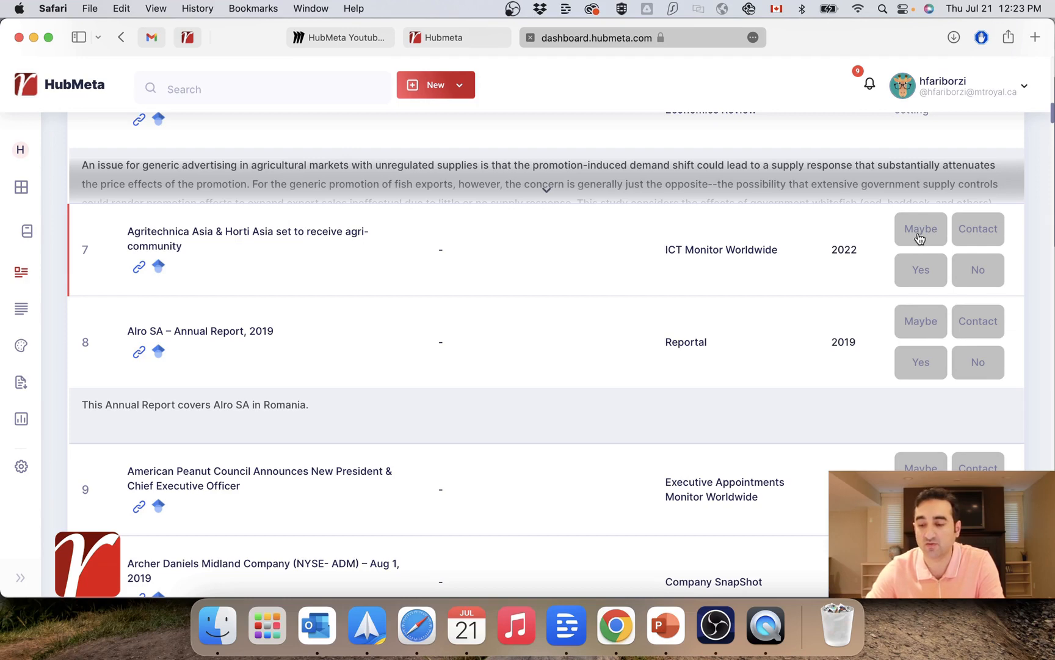
mouse_move(982, 240)
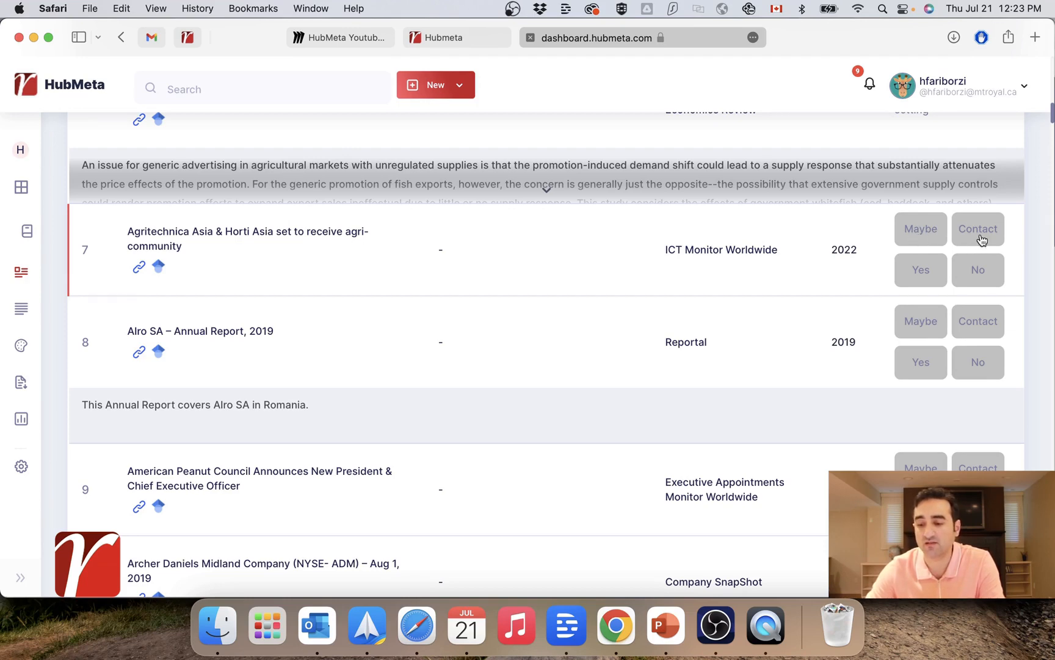
mouse_move(962, 261)
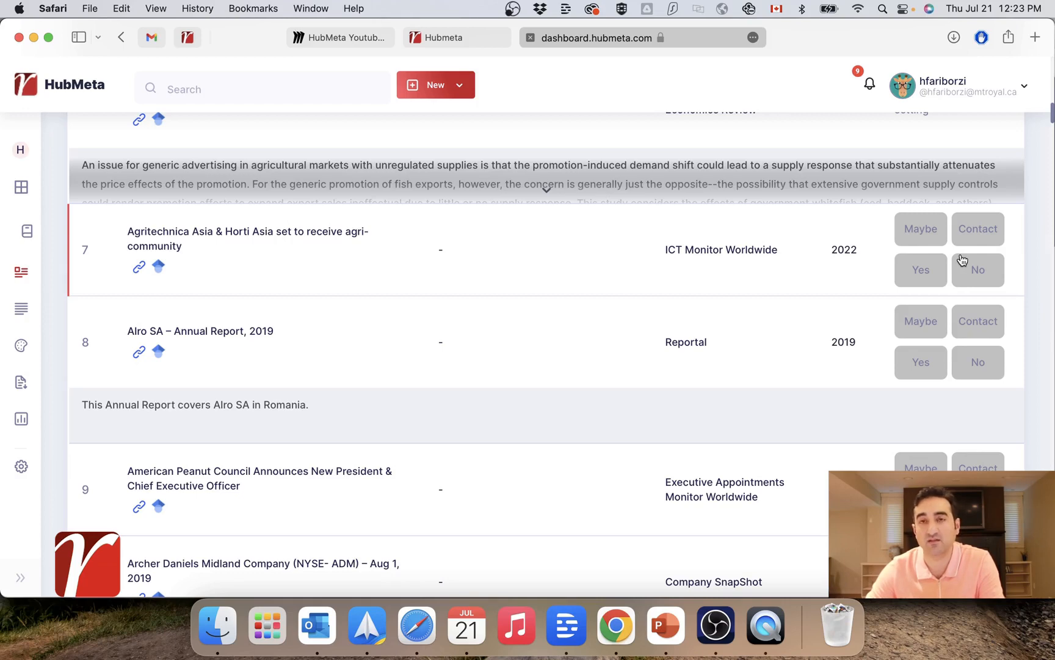
mouse_move(806, 271)
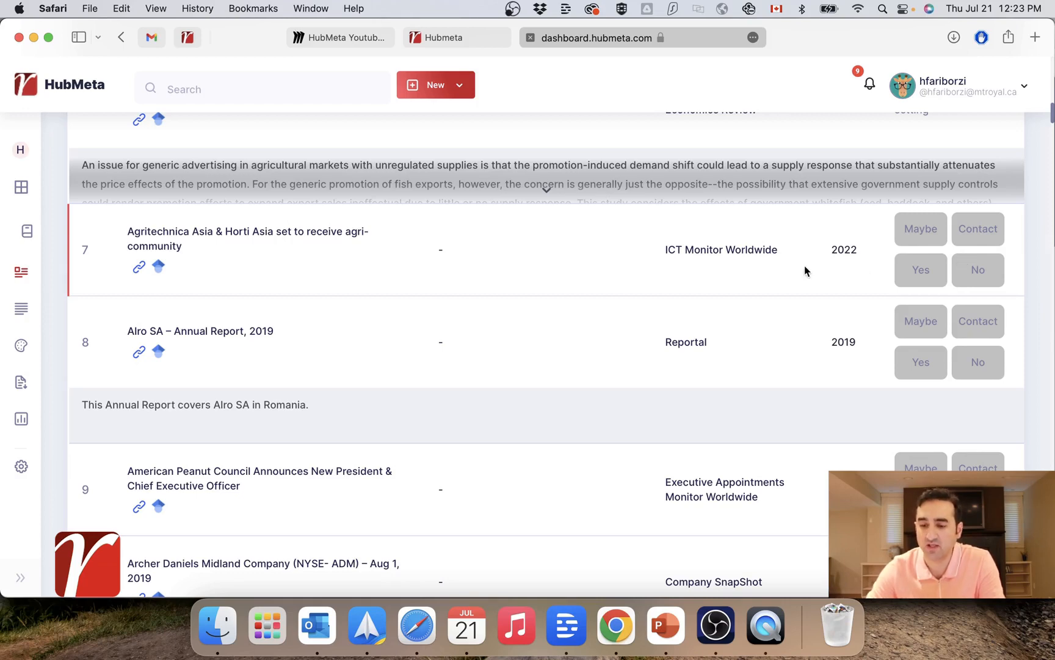
Switch the Agritechnica Asia & Horti Asia paper's vote from Yes to No.
click(977, 270)
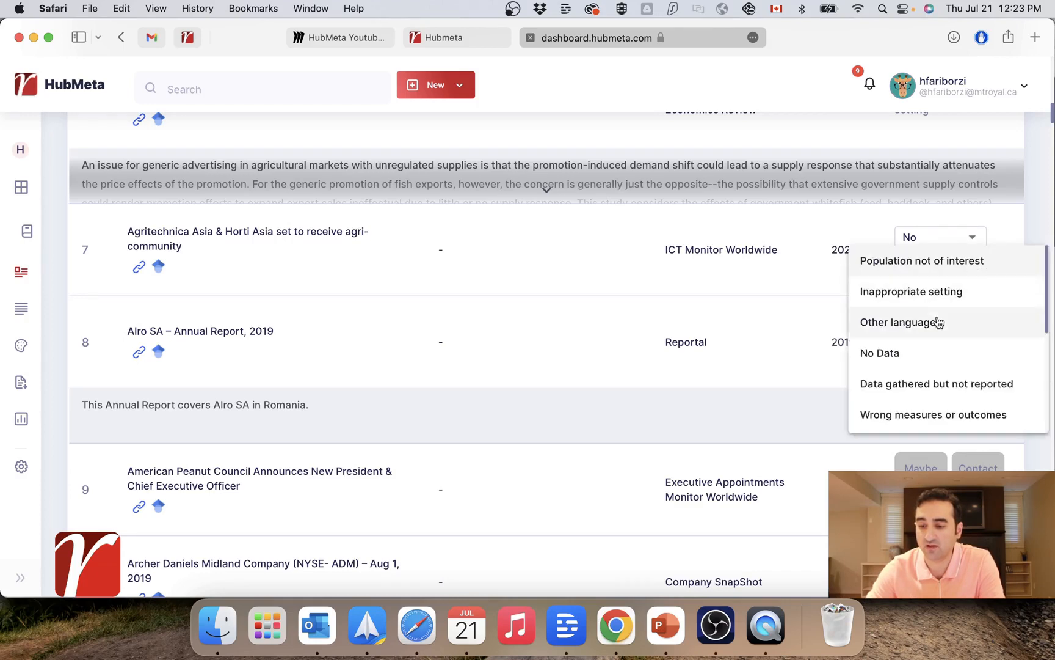
scroll(down, 3)
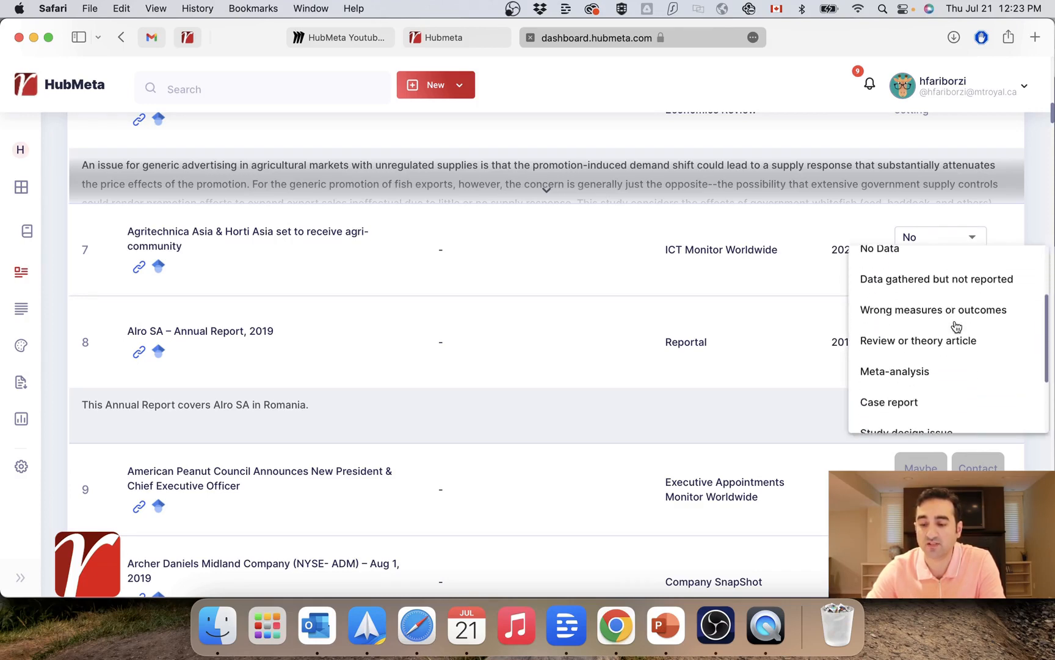
scroll(down, 3)
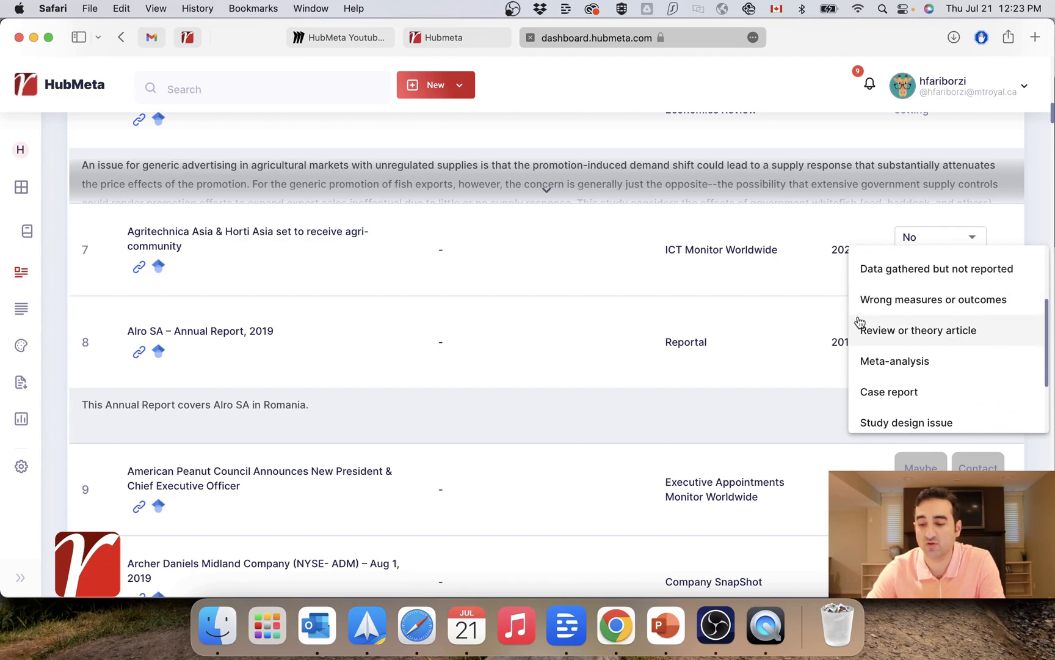
click(939, 236)
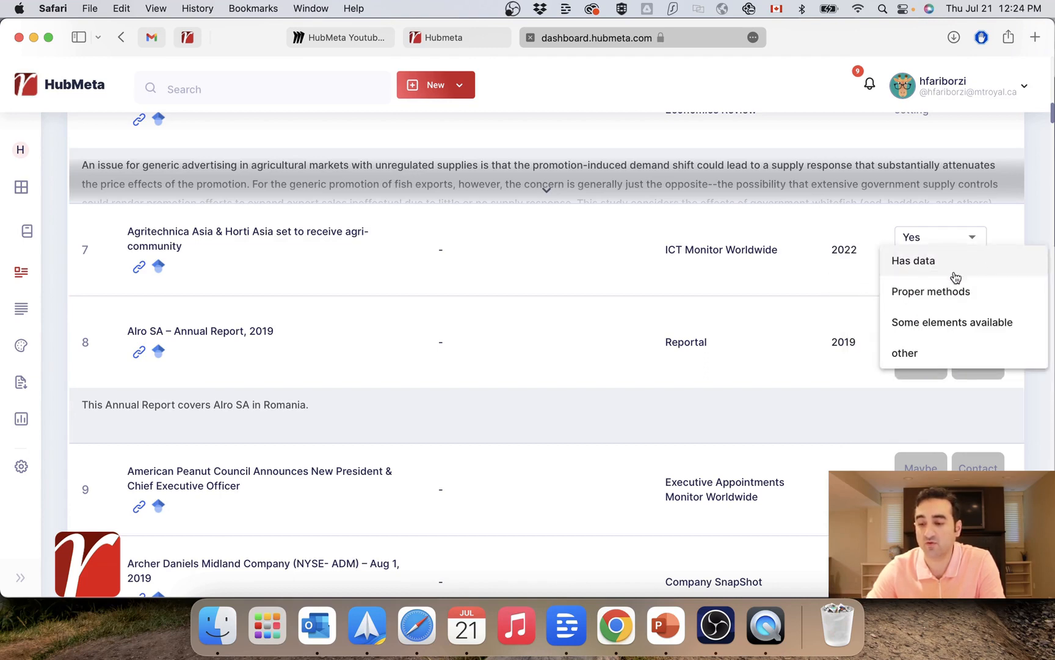
mouse_move(939, 330)
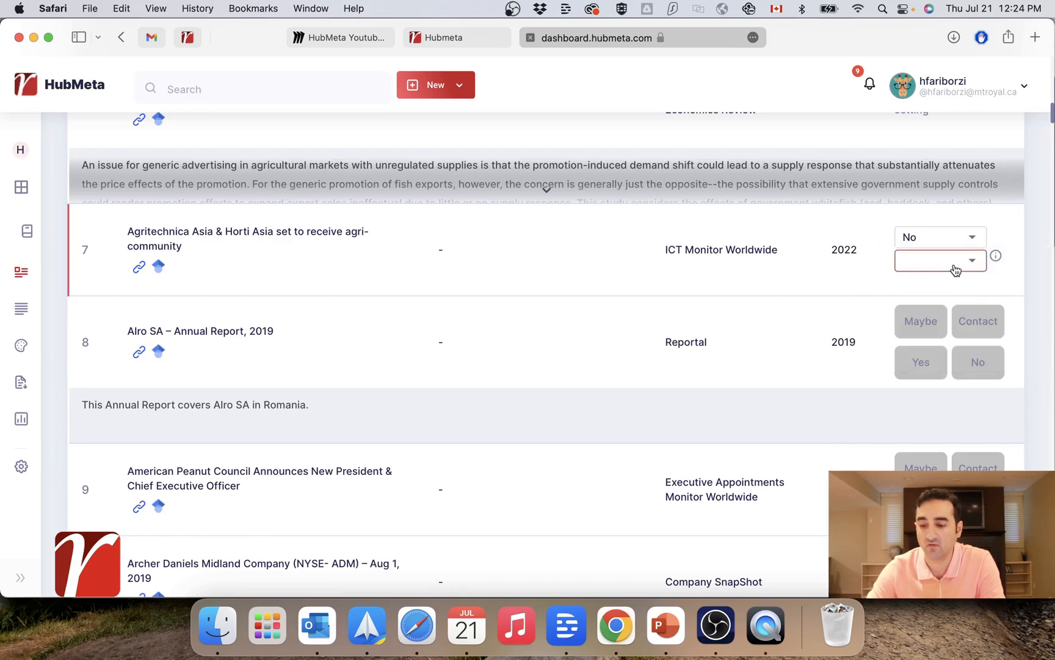
Give paper 7's No vote the reason 'other' with comment 'Not sure about data'.
click(935, 260)
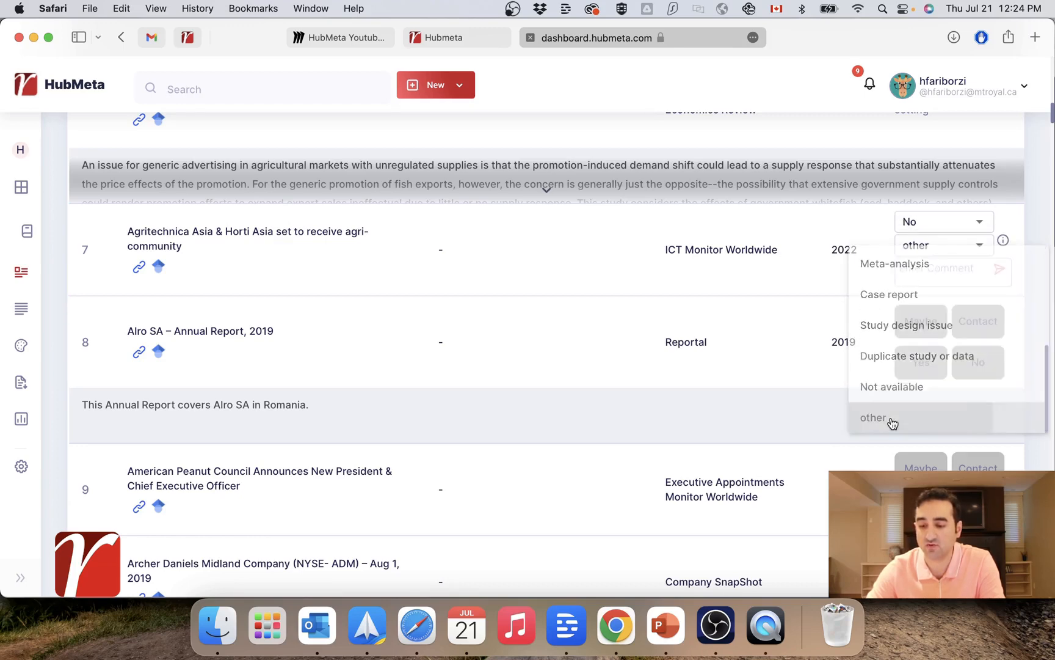
click(875, 417)
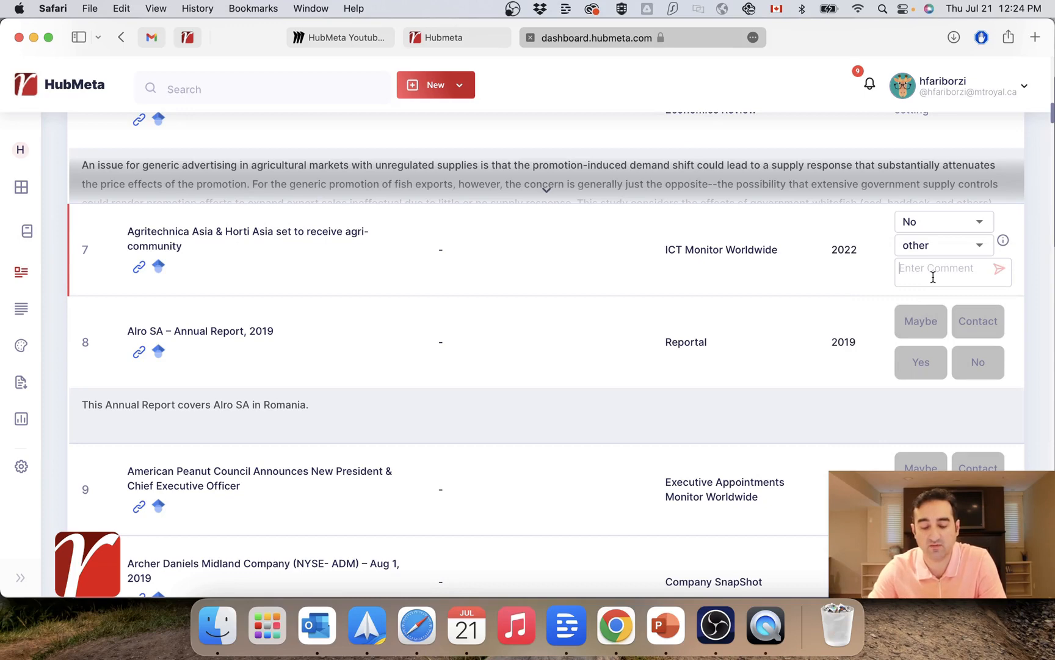
text(Not sure about dat)
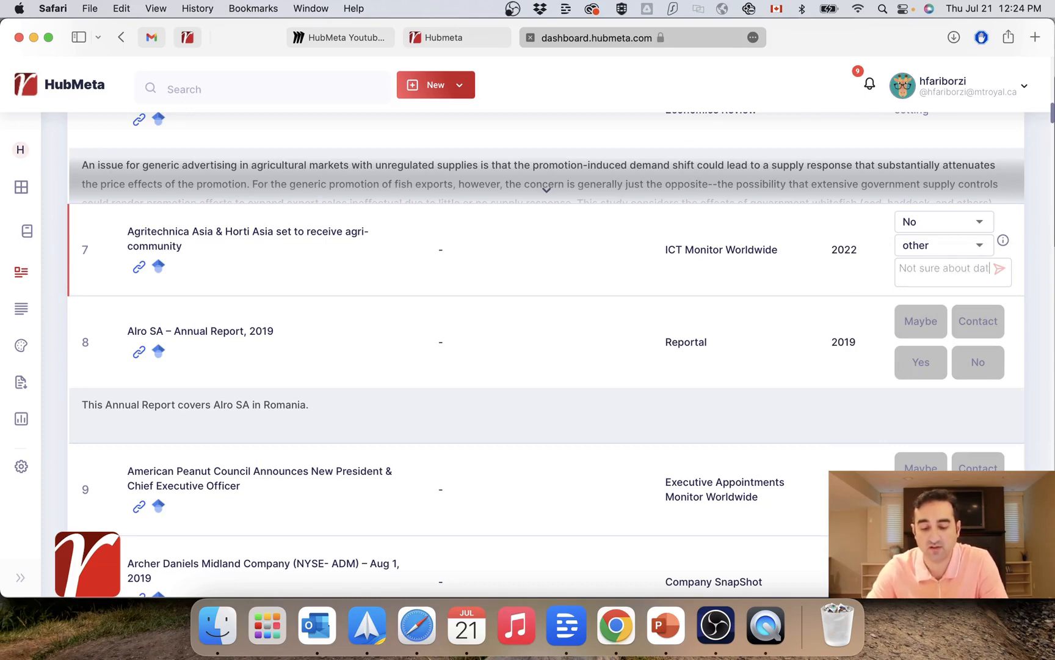
click(1000, 268)
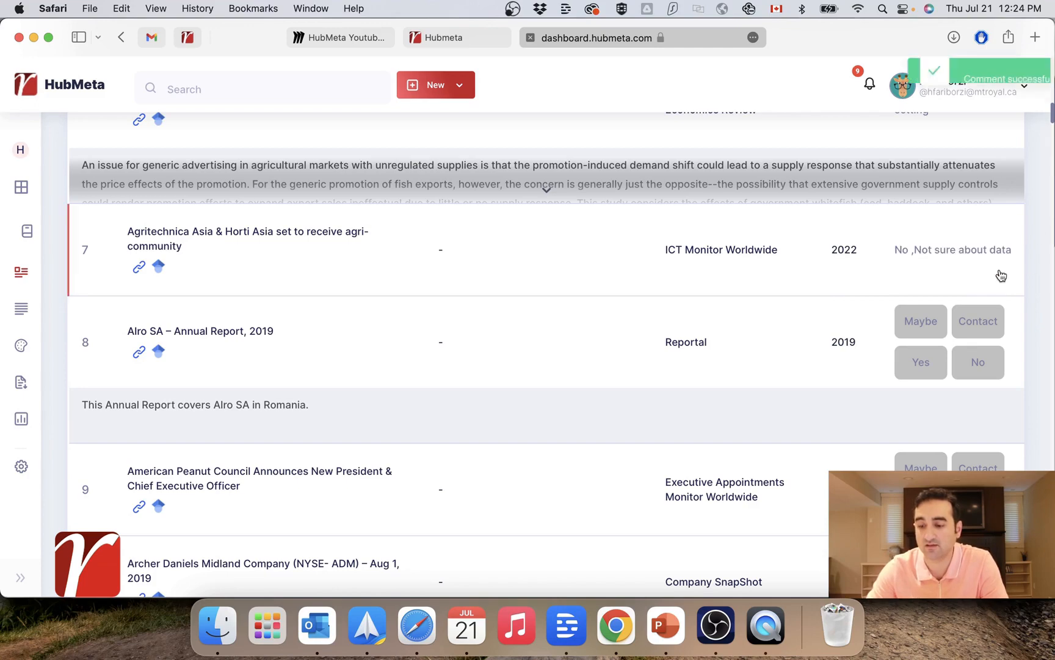
scroll(up, 3)
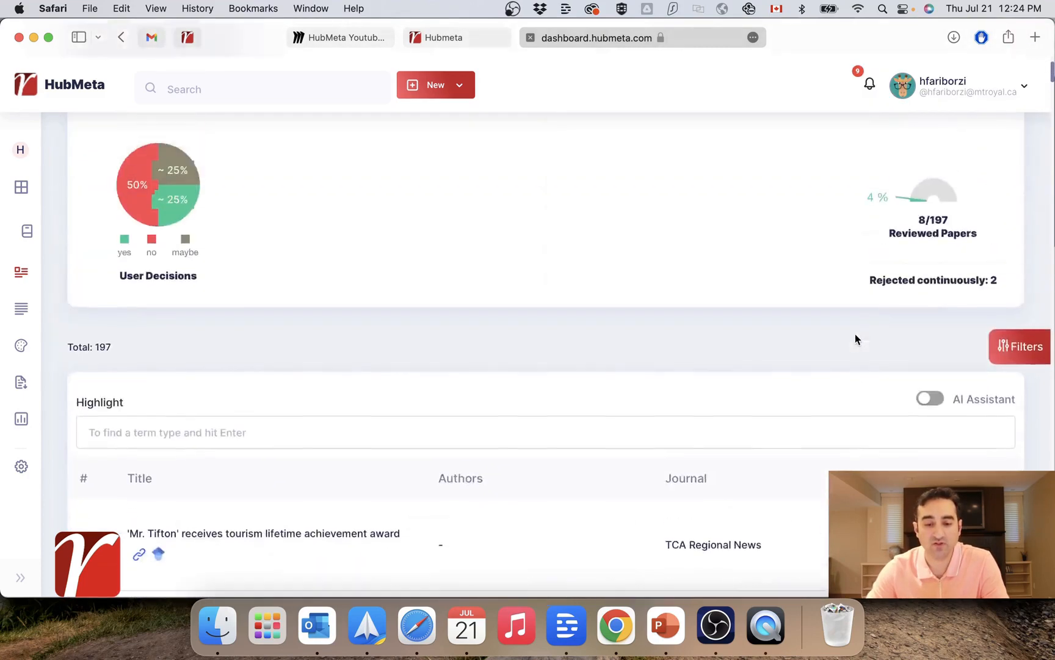
Add Export, Market and Promotion as highlighted terms.
scroll(down, 3)
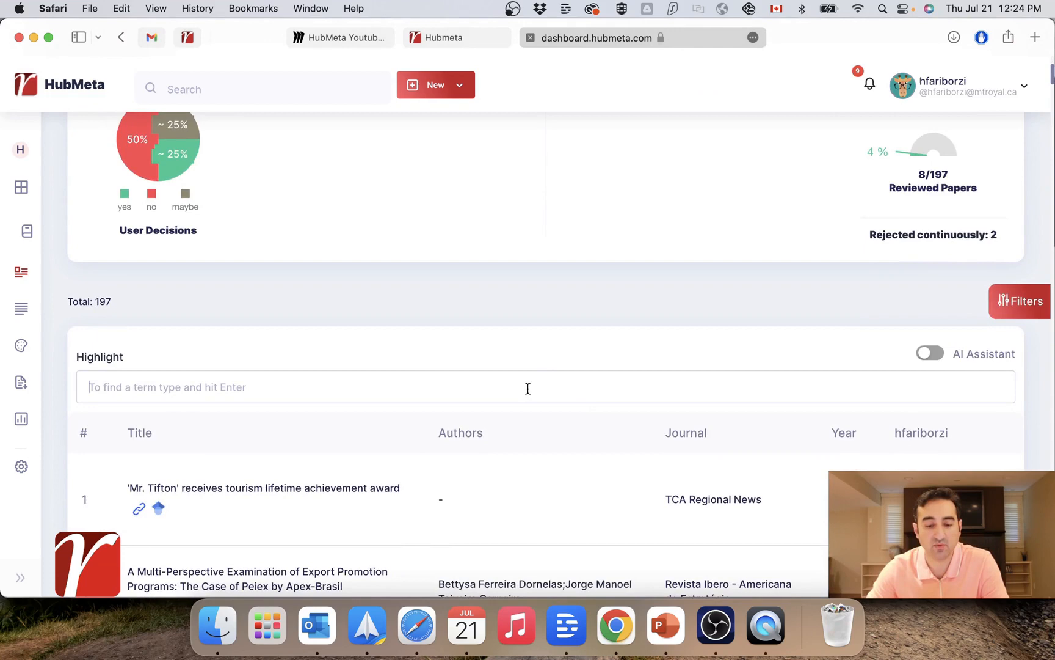
text(Export)
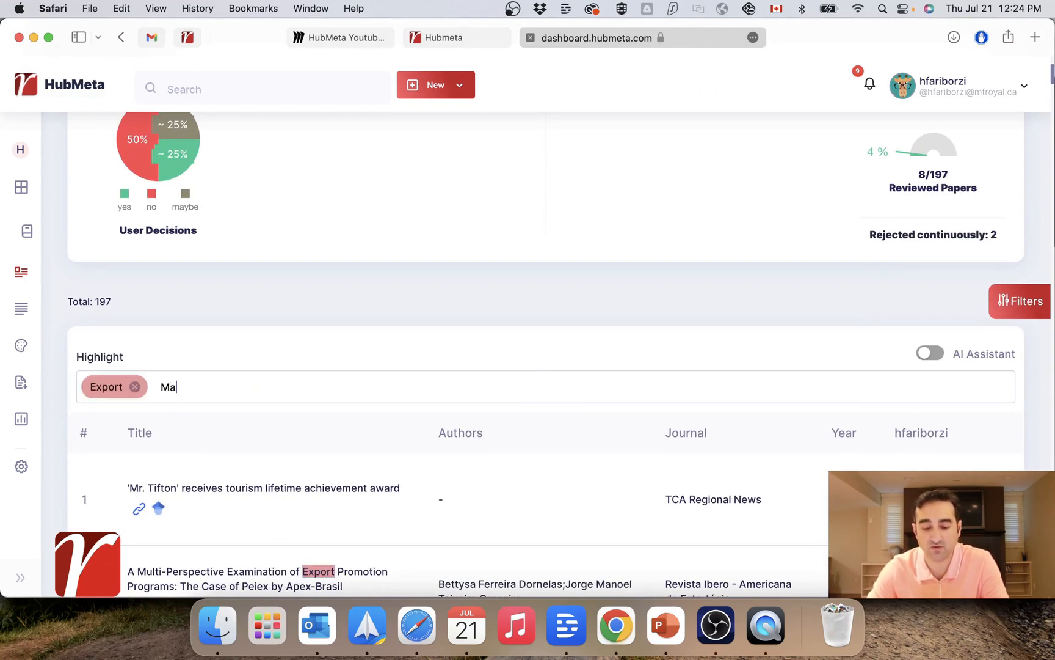
text(Market Pr)
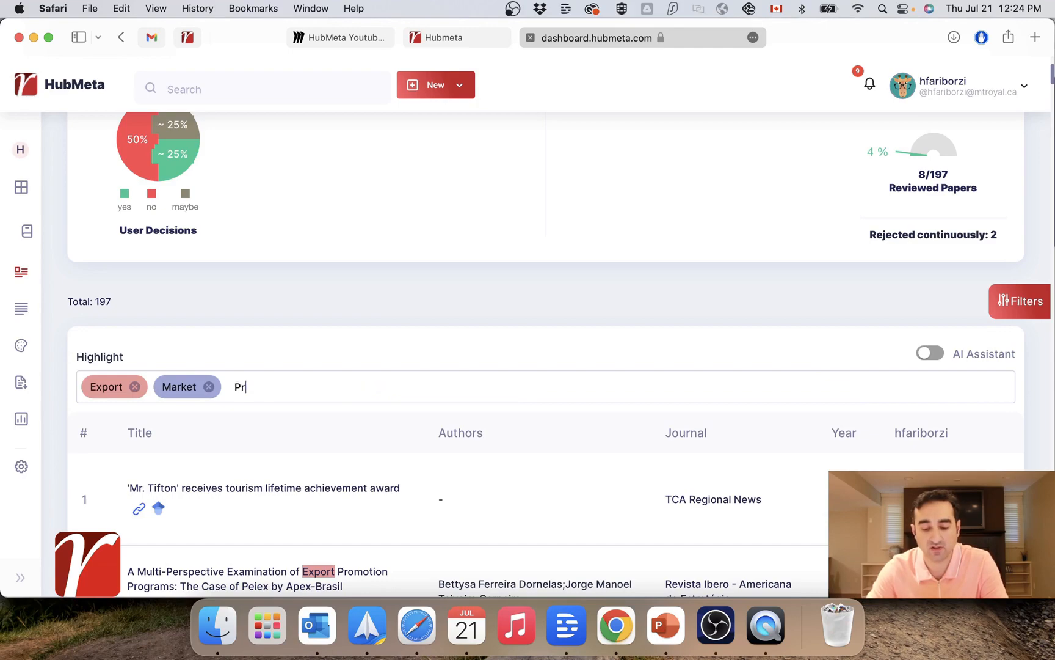
key(Return)
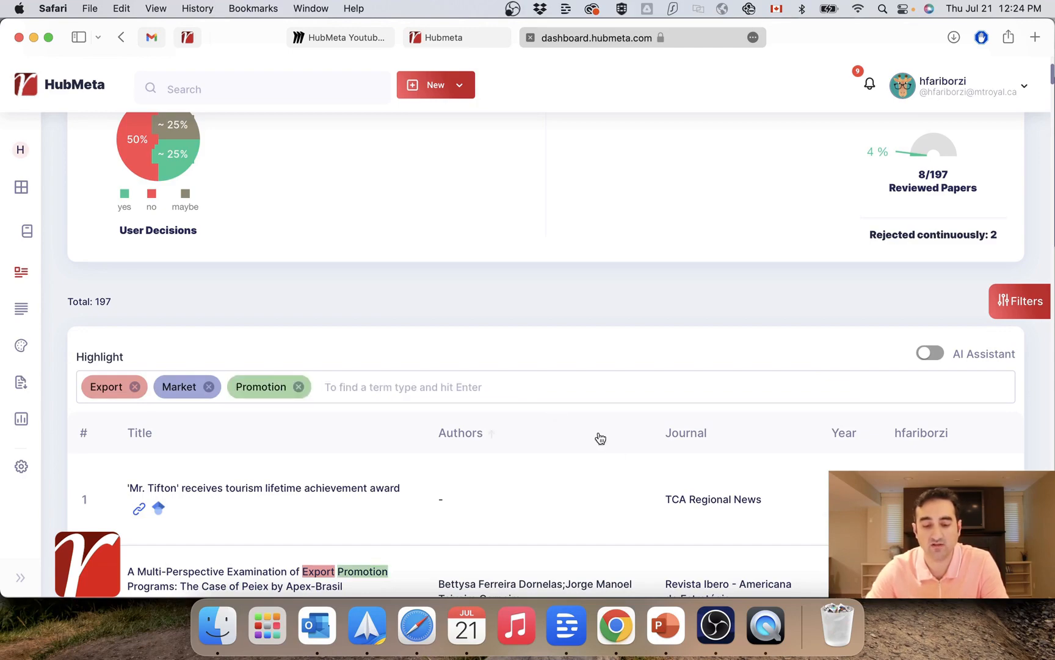
Scroll through the screening list to review the highlighted terms.
scroll(down, 3)
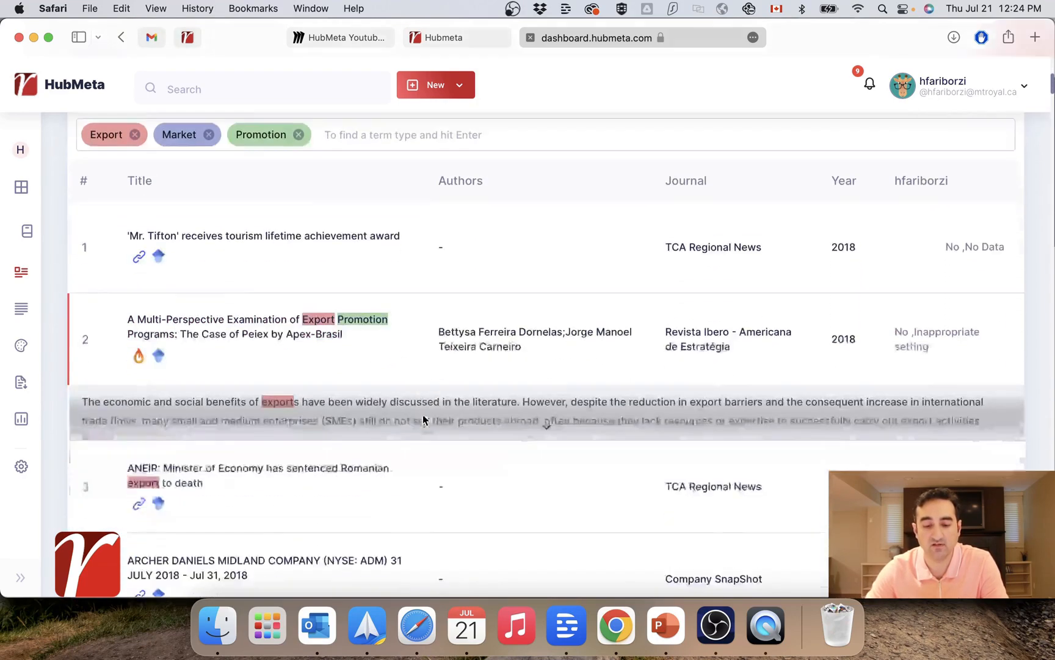
scroll(down, 3)
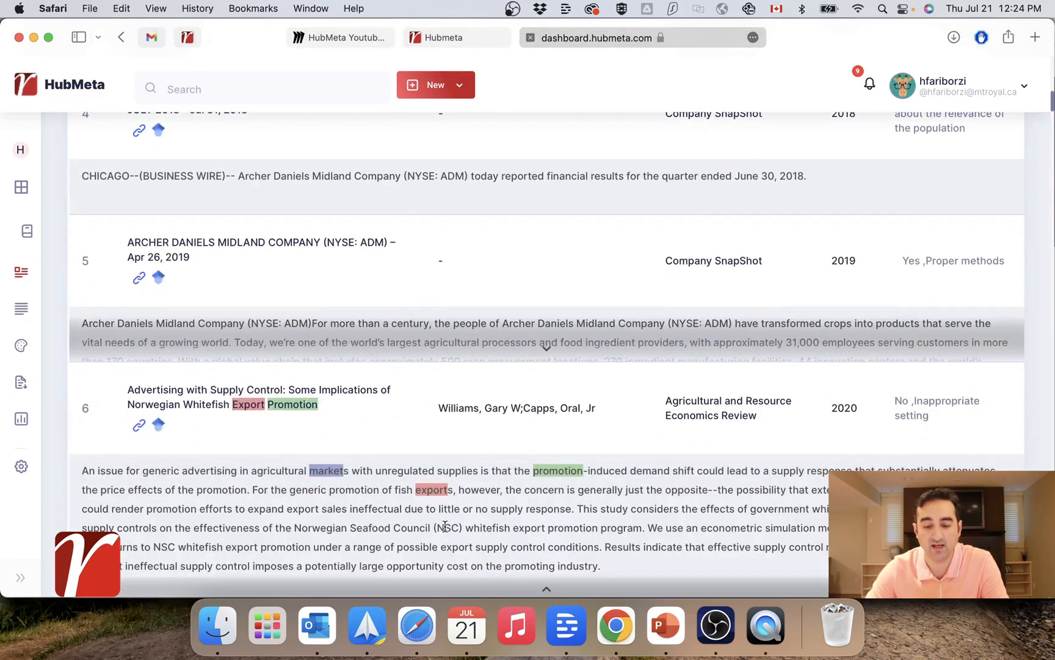
scroll(down, 3)
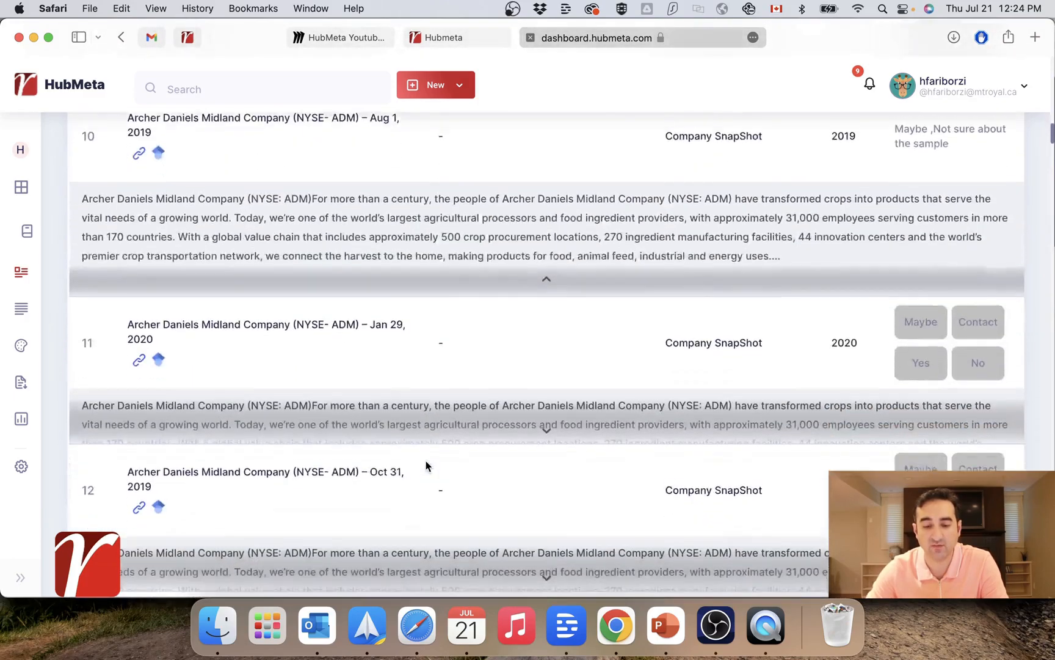
scroll(down, 3)
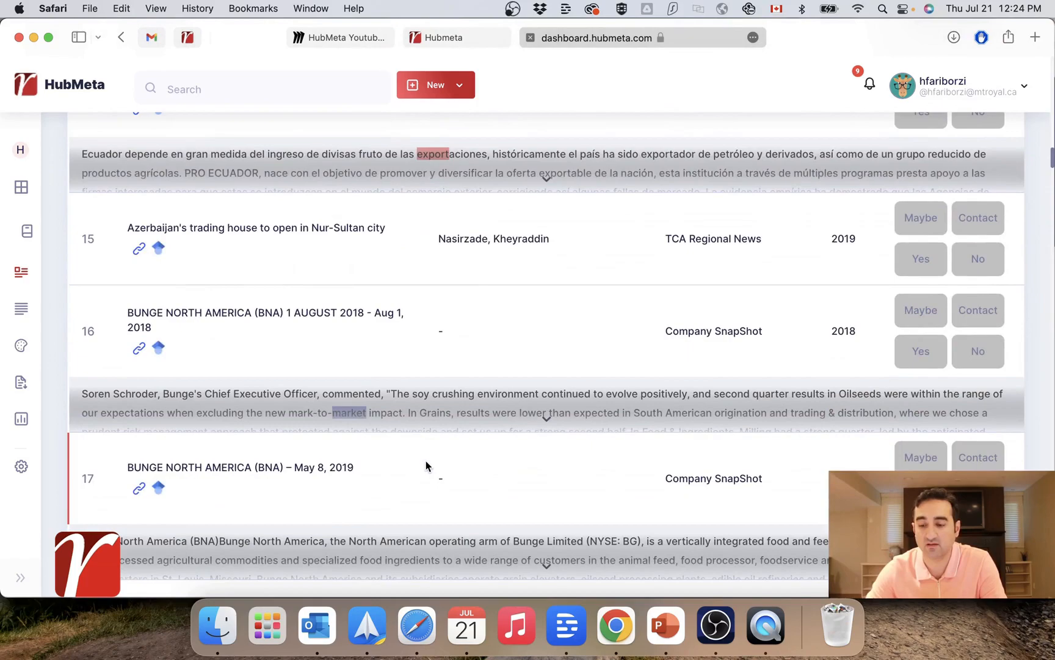
scroll(down, 3)
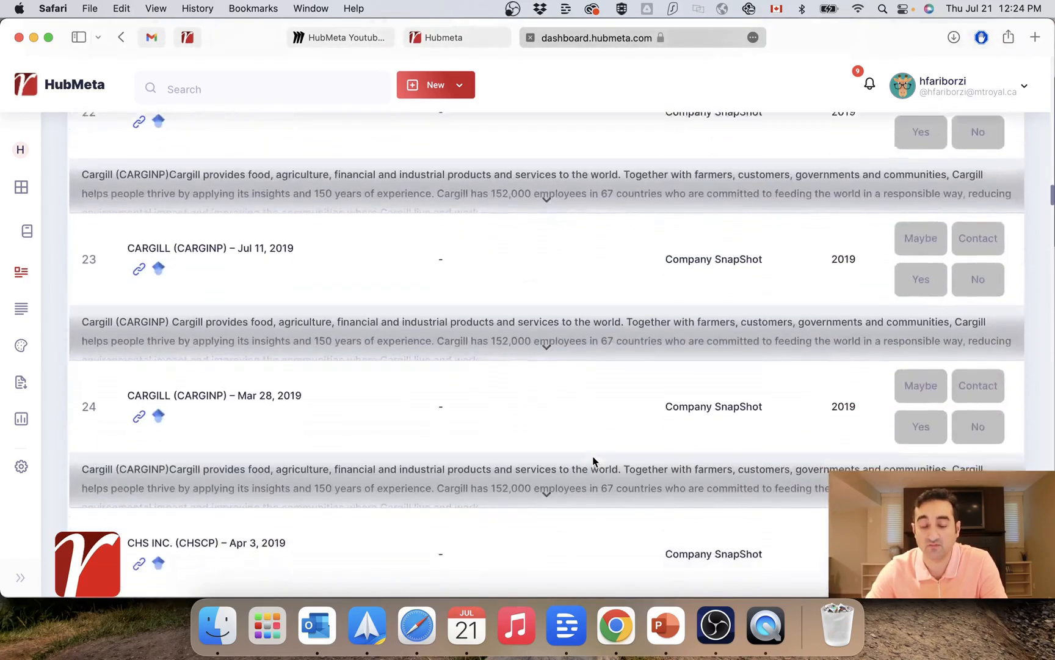
scroll(down, 3)
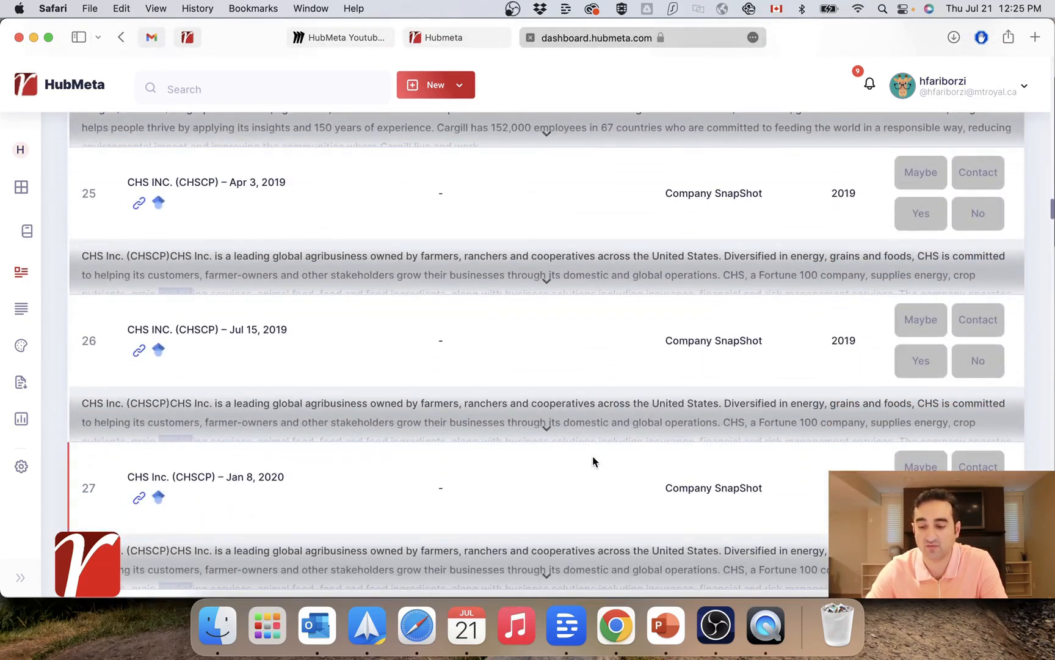
scroll(up, 3)
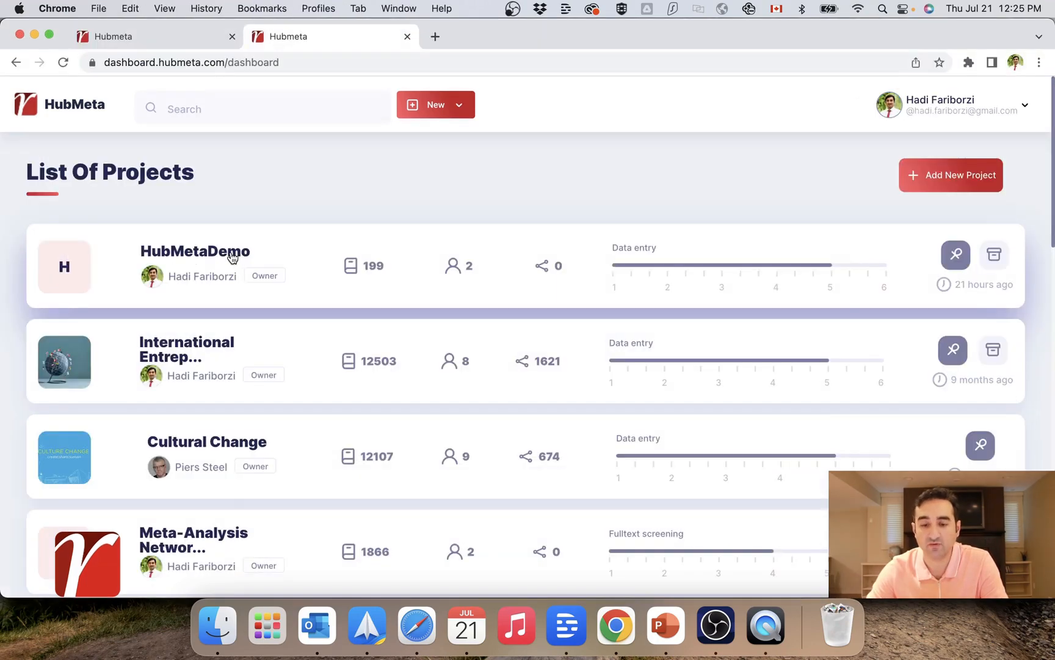
click(194, 251)
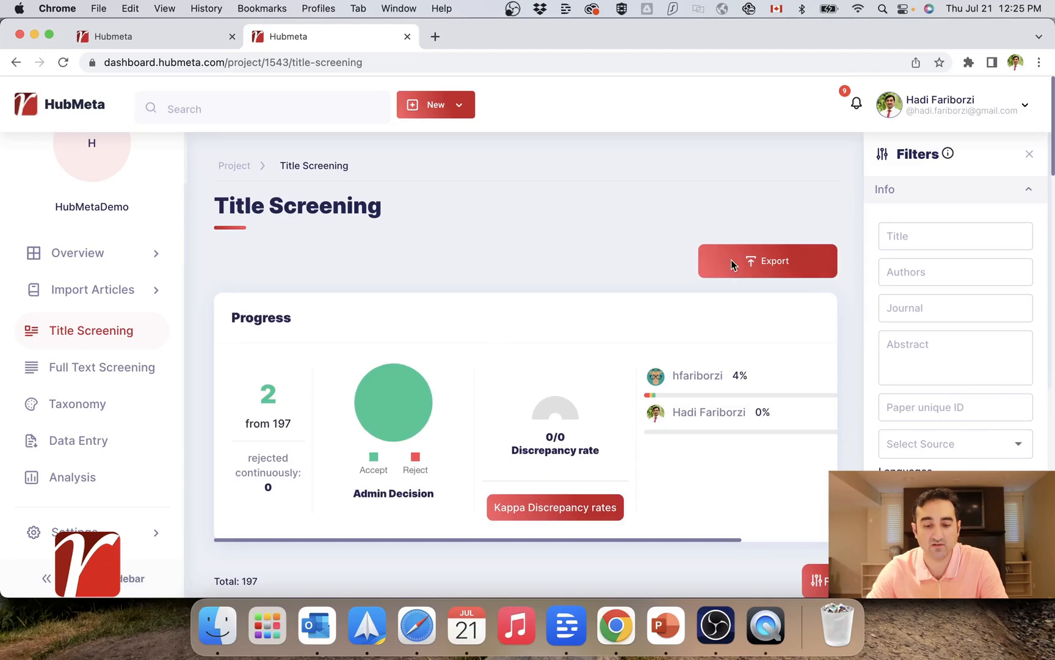
click(1029, 154)
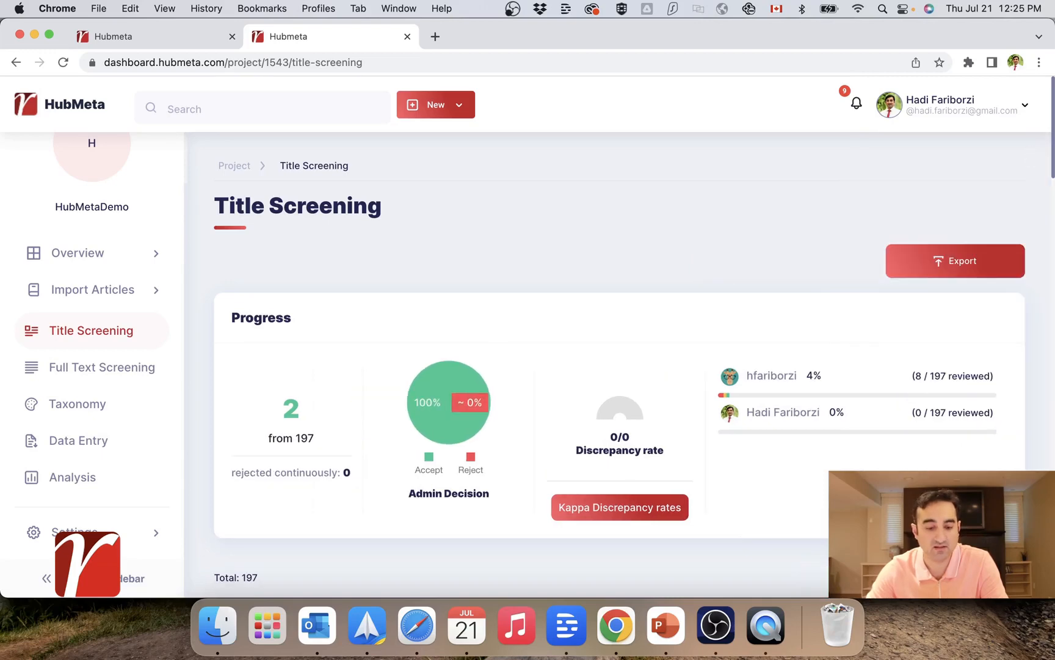
scroll(down, 3)
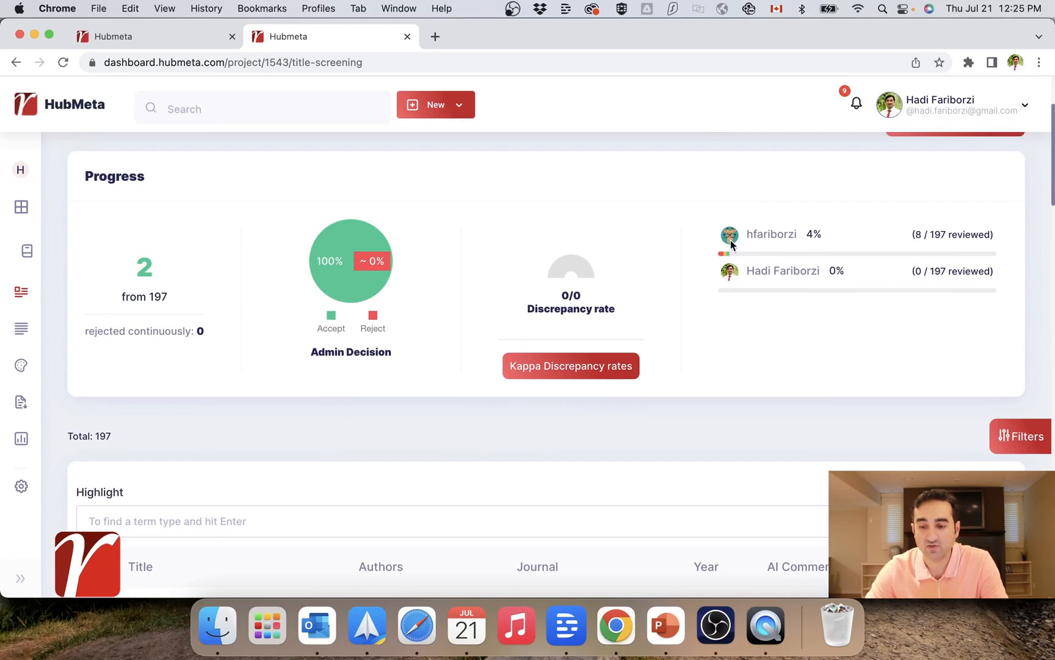
mouse_move(835, 256)
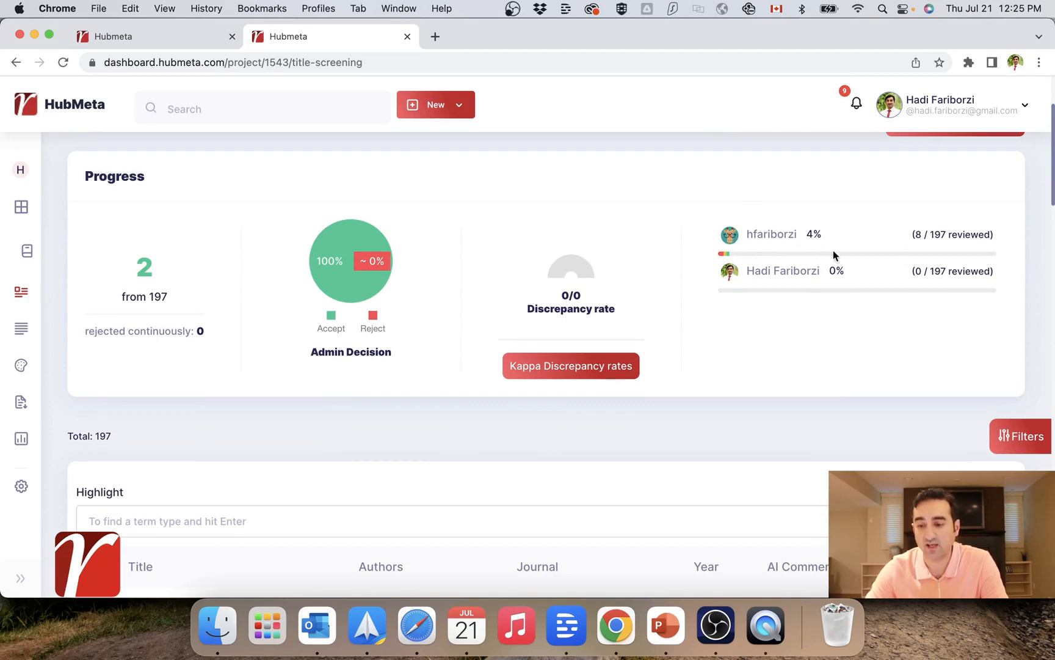
mouse_move(676, 415)
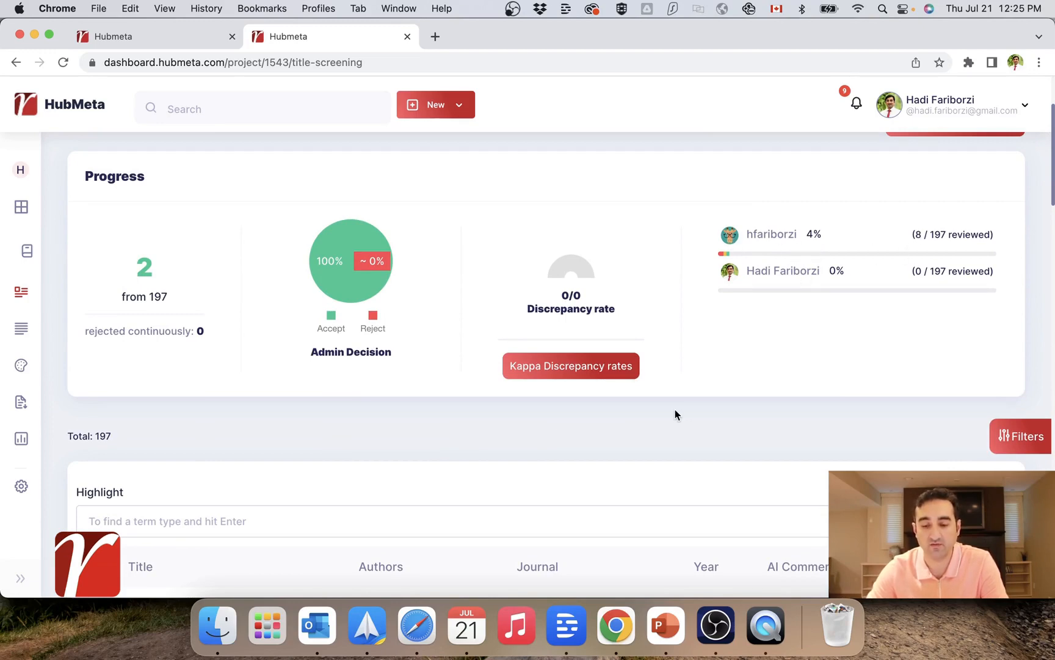
scroll(down, 3)
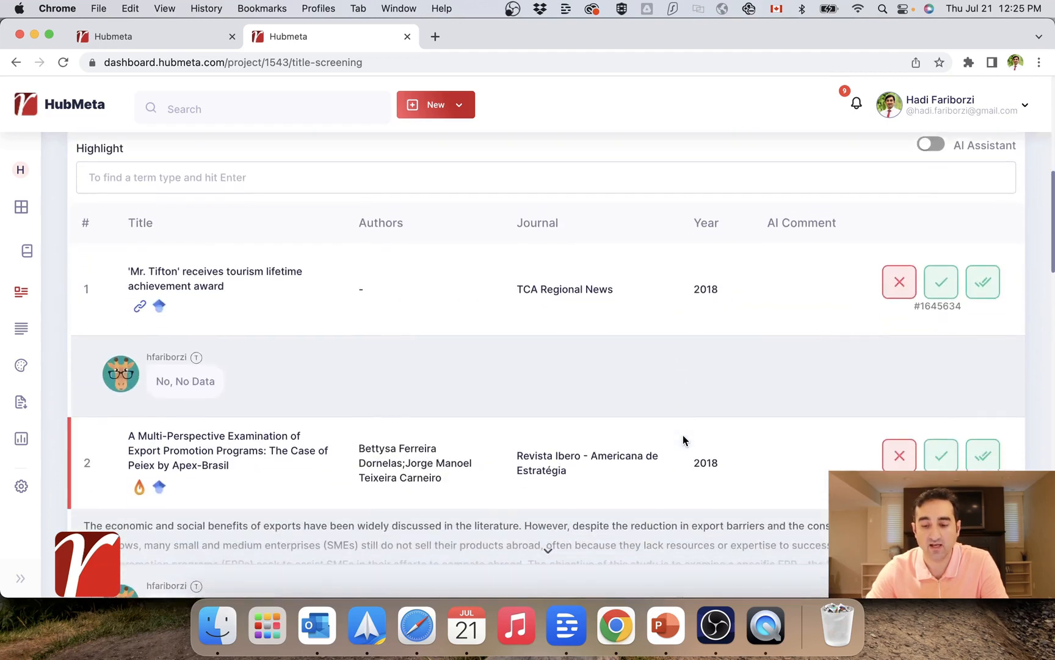
scroll(up, 3)
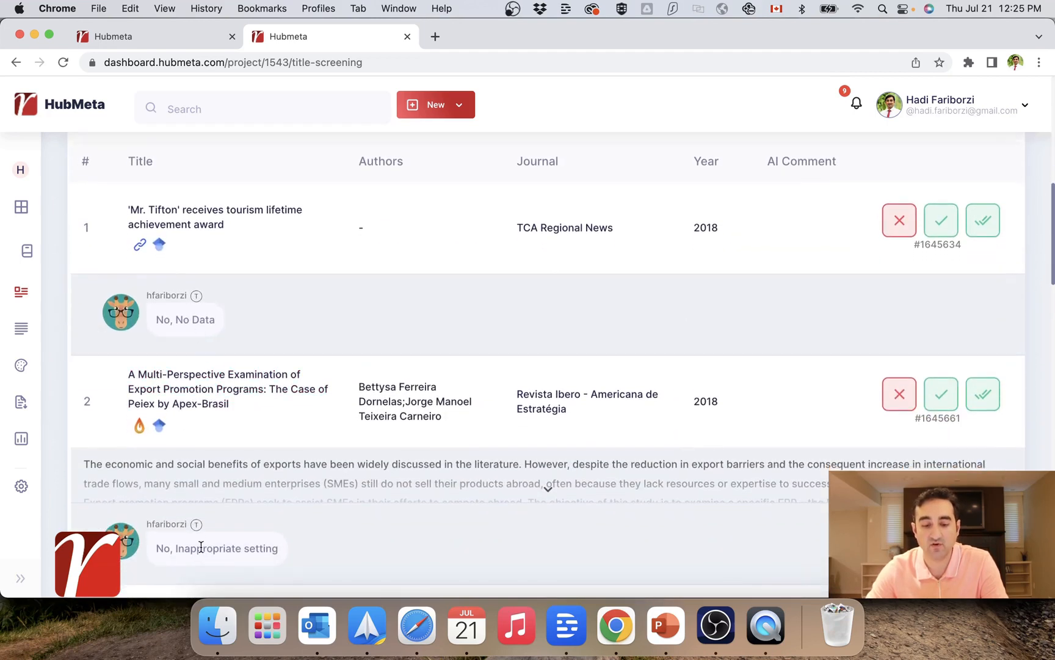
scroll(down, 3)
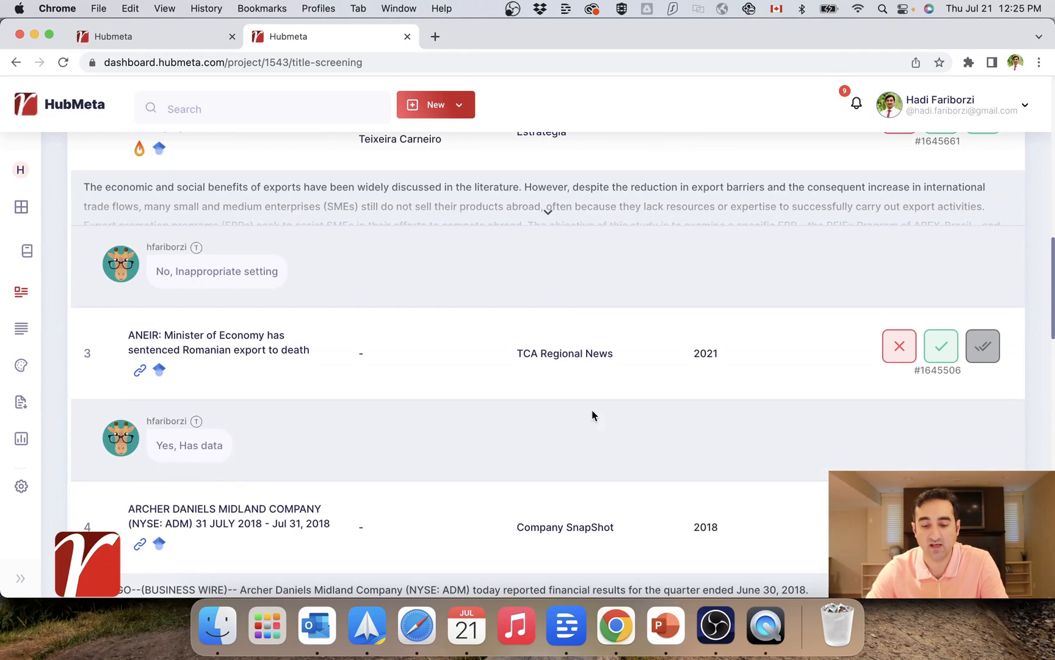
scroll(up, 3)
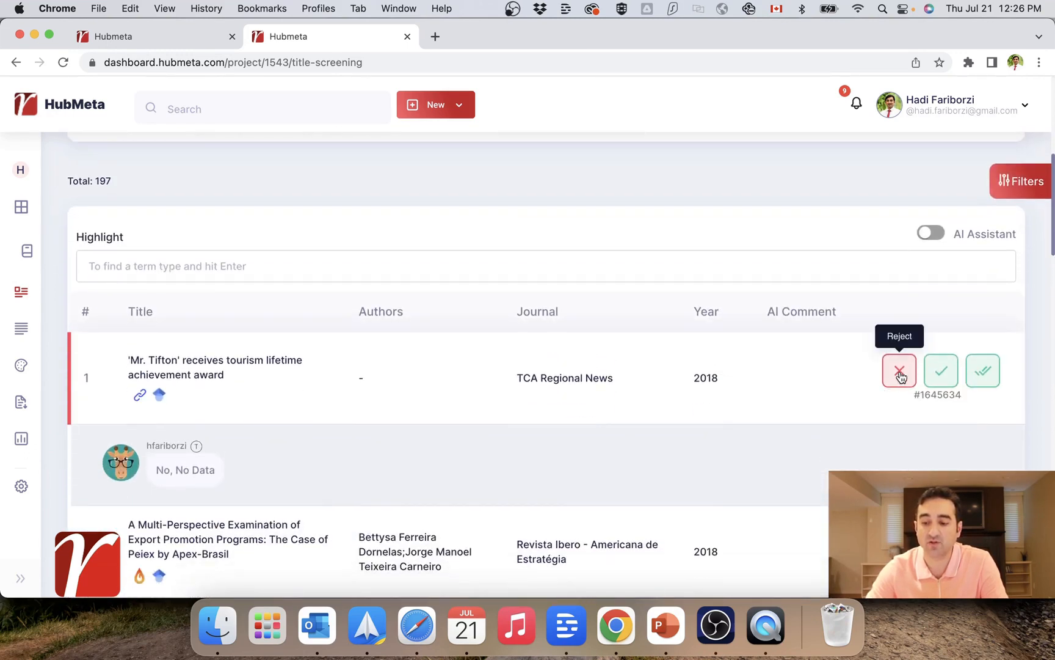
mouse_move(941, 370)
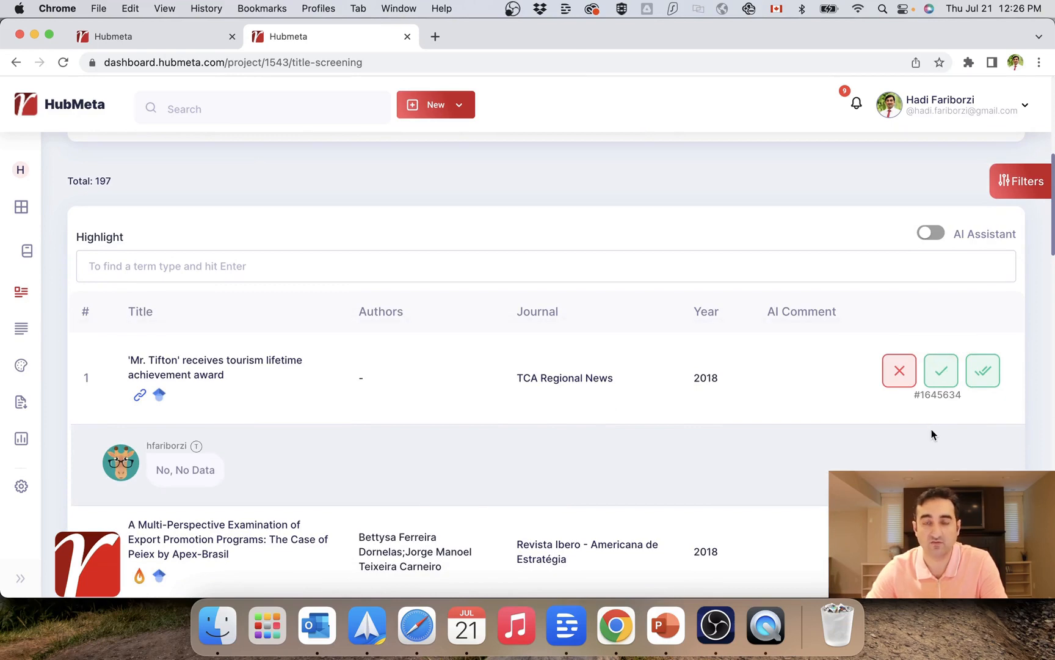
mouse_move(899, 371)
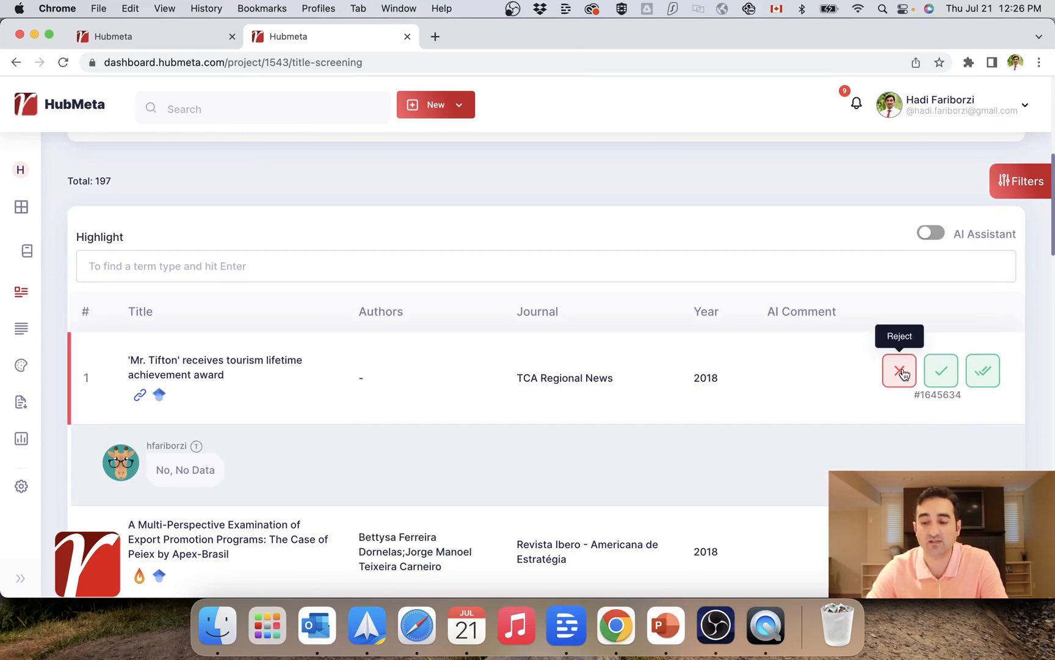
mouse_move(902, 395)
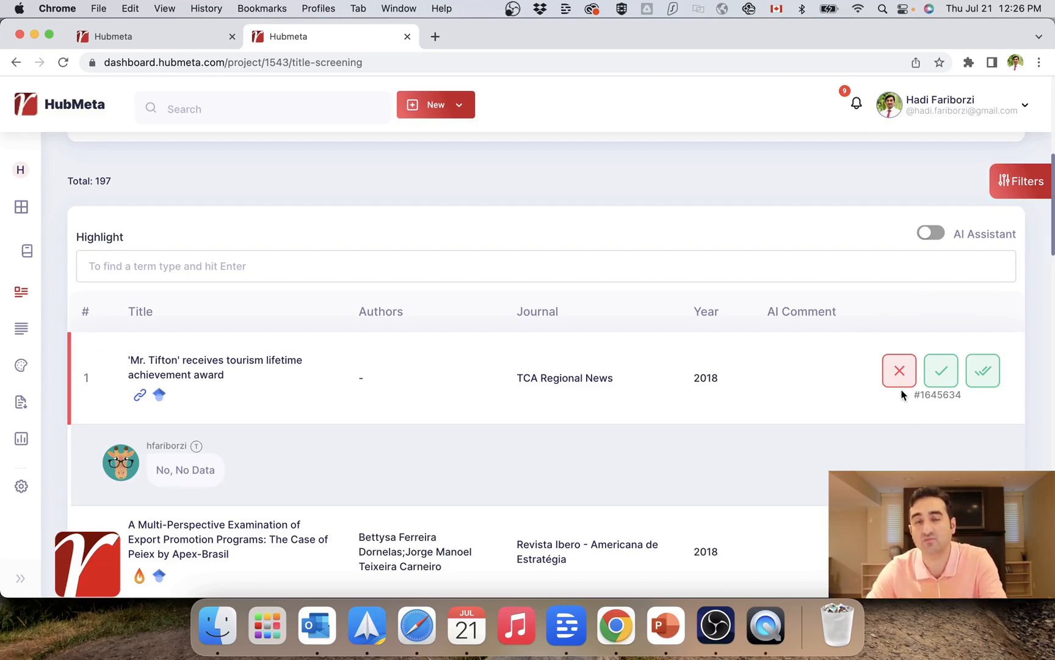
mouse_move(941, 374)
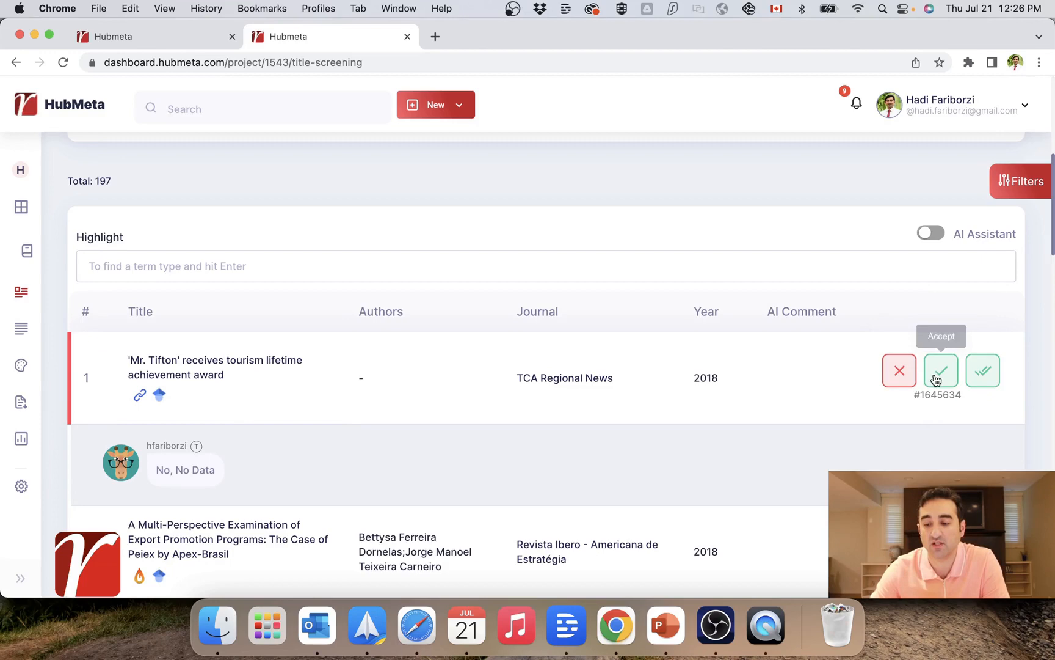
mouse_move(939, 443)
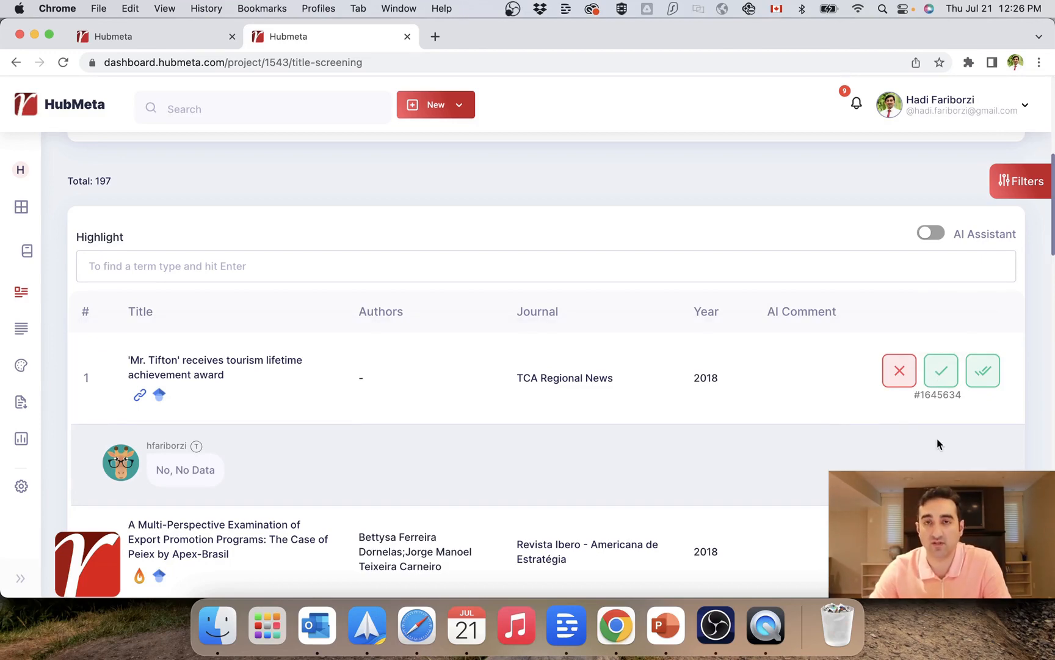
mouse_move(983, 370)
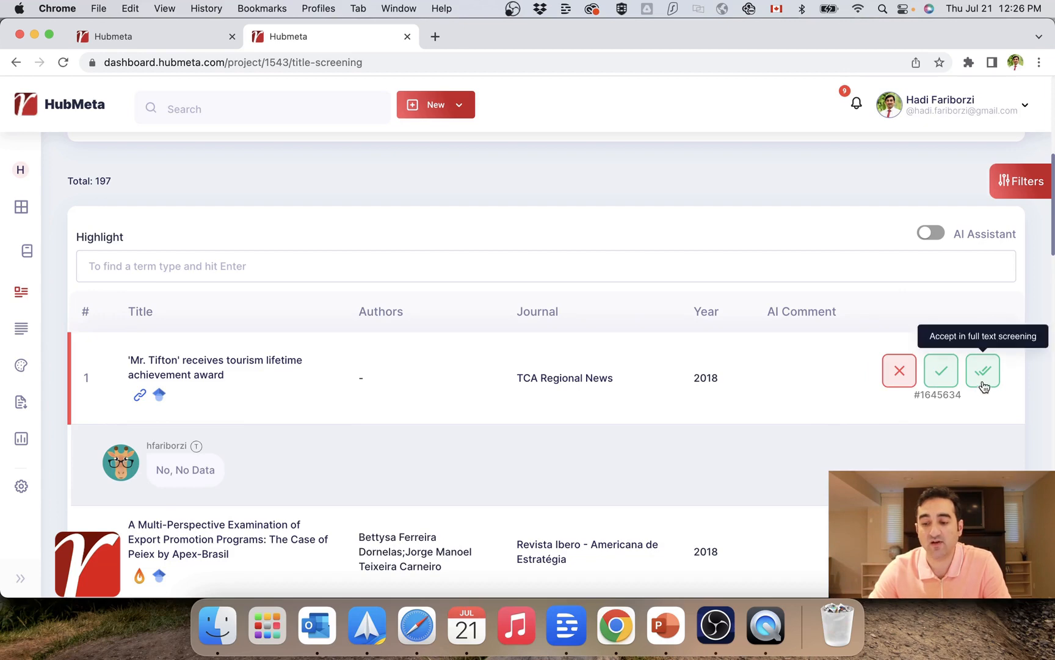
mouse_move(977, 413)
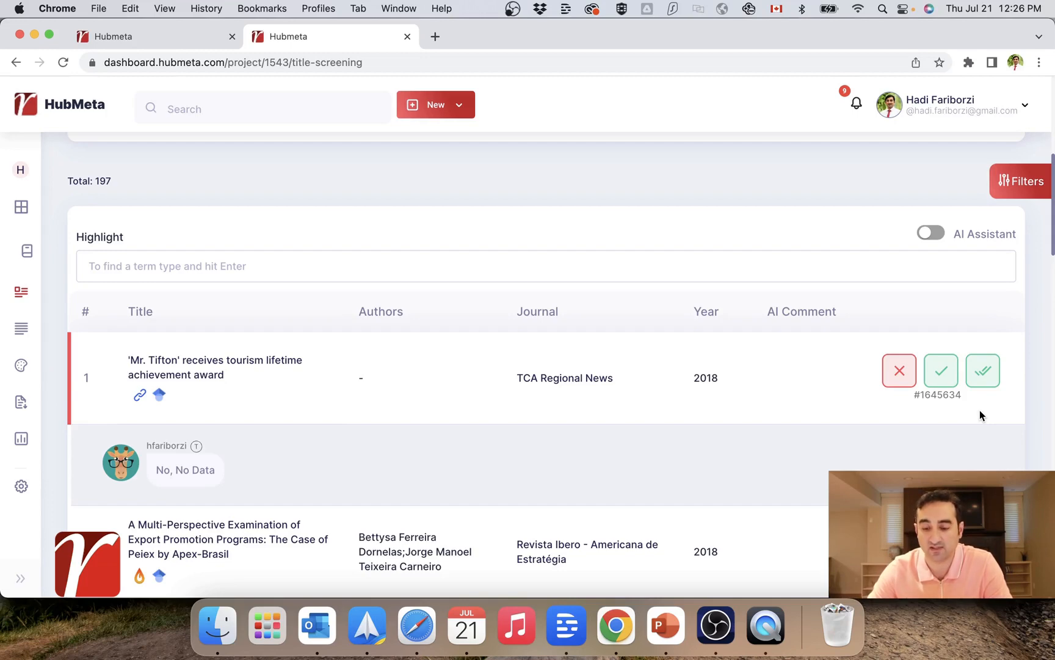
Accept paper 1, the Mr. Tifton tourism award paper, and review the following decisions.
scroll(down, 3)
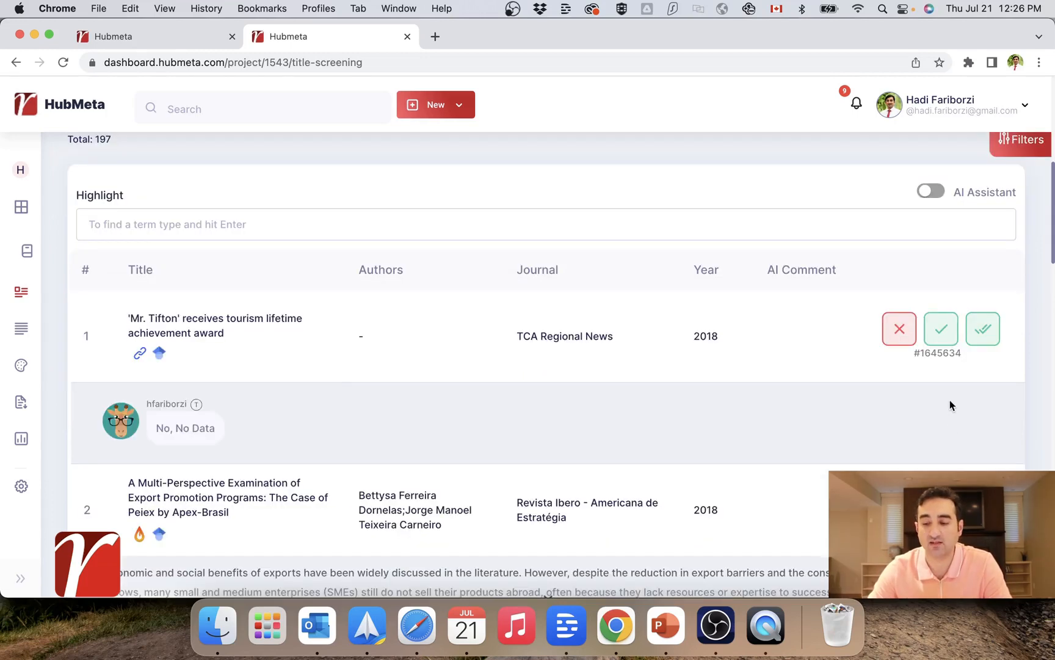
mouse_move(941, 330)
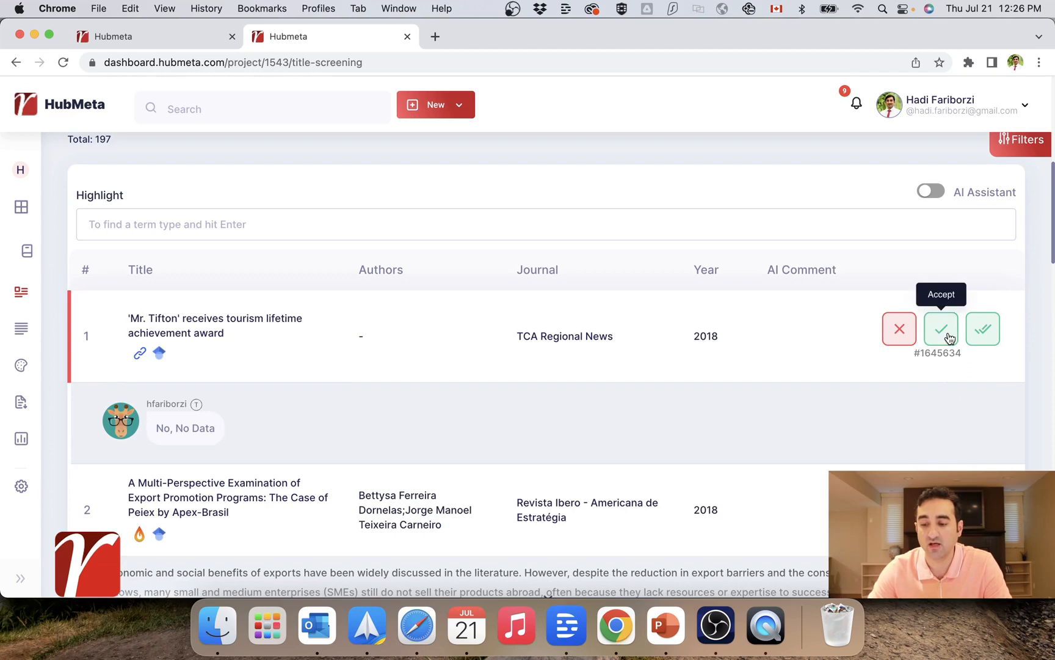
click(941, 329)
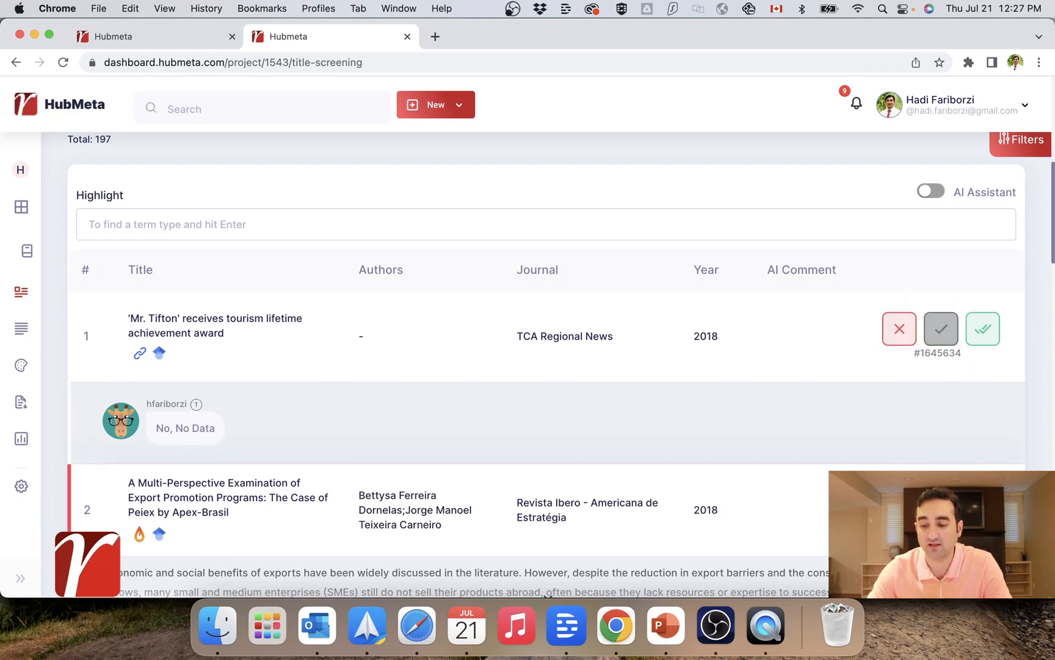
scroll(down, 3)
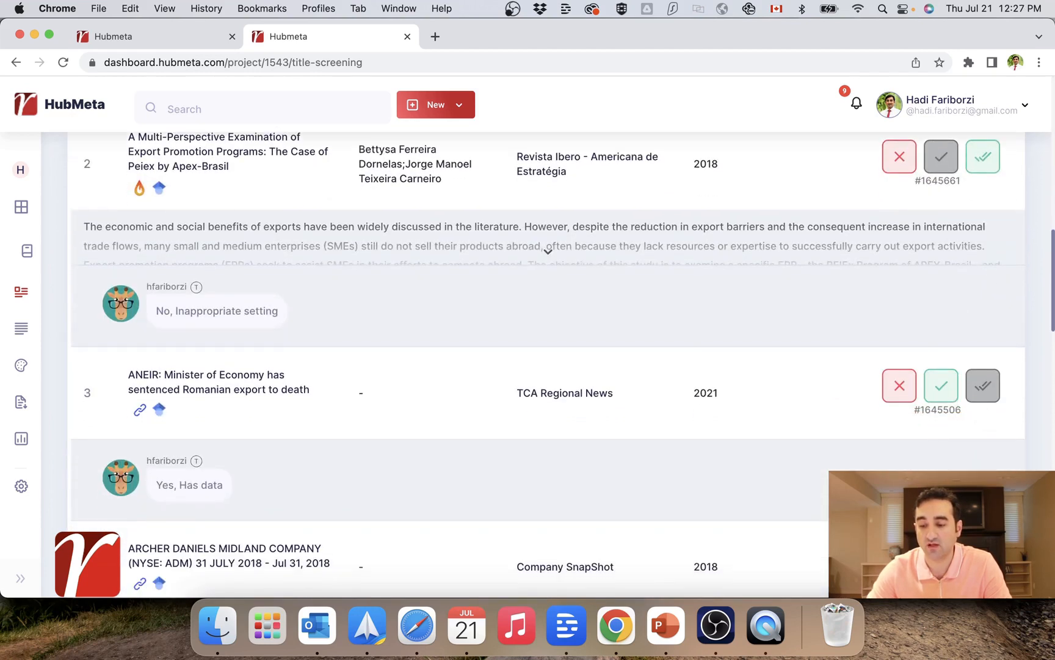
scroll(down, 3)
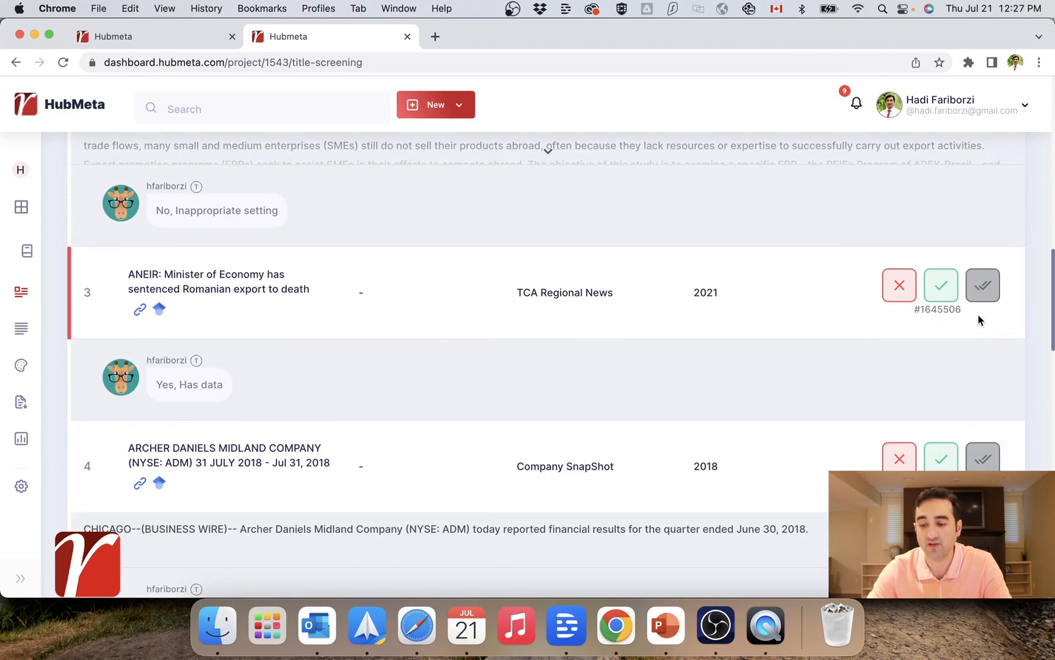
mouse_move(867, 403)
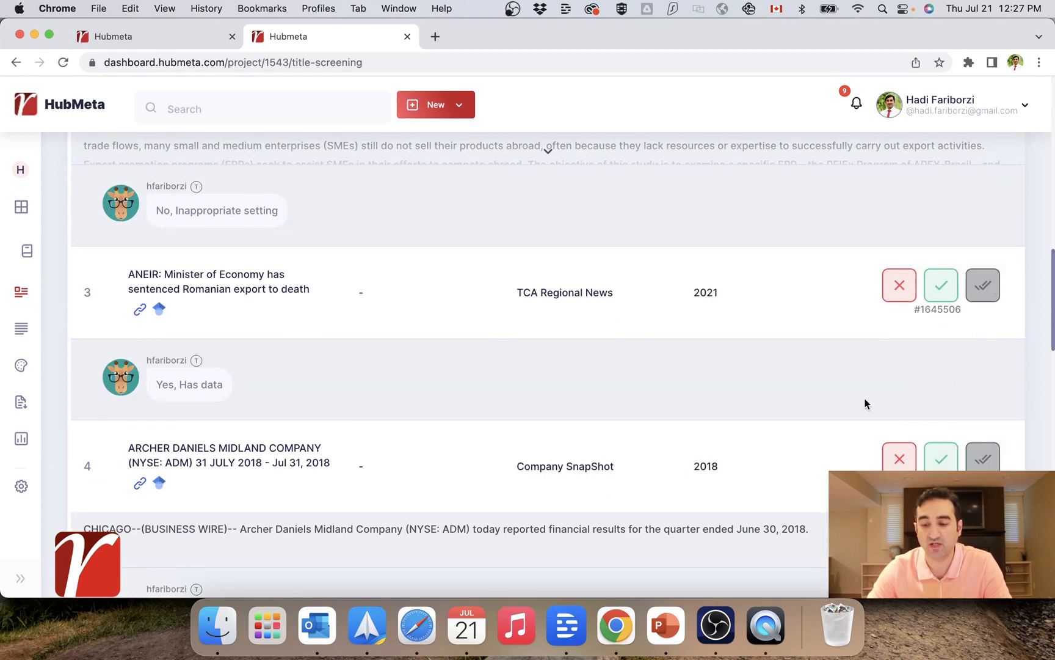
scroll(up, 3)
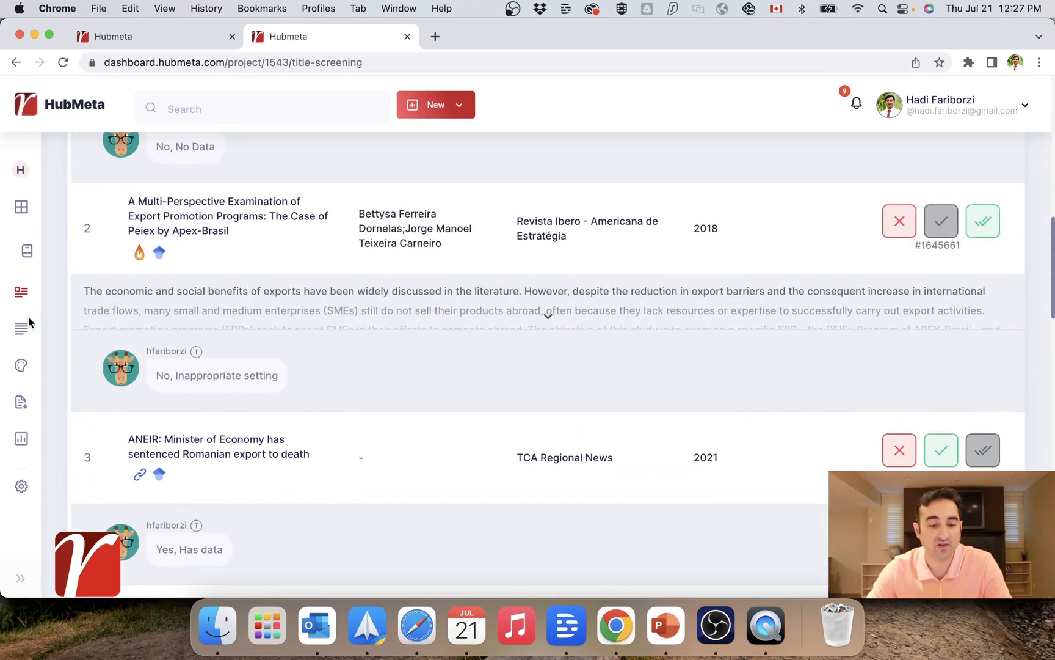
Check Full Text Screening, then open Data Entry listing ANEIR and Archer Daniels Midland.
click(21, 332)
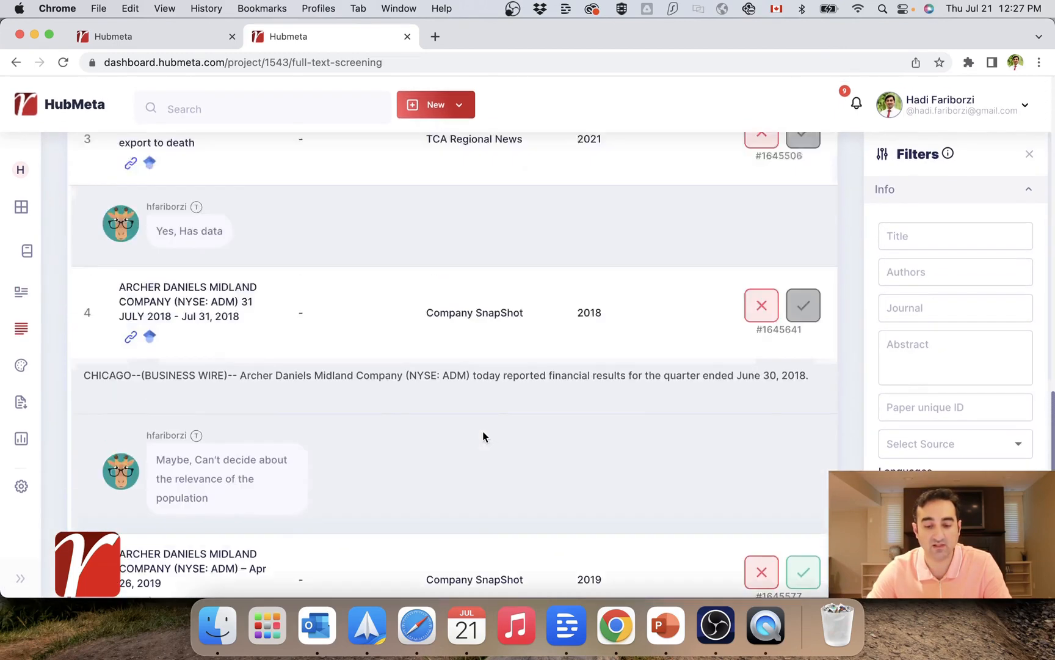
scroll(up, 3)
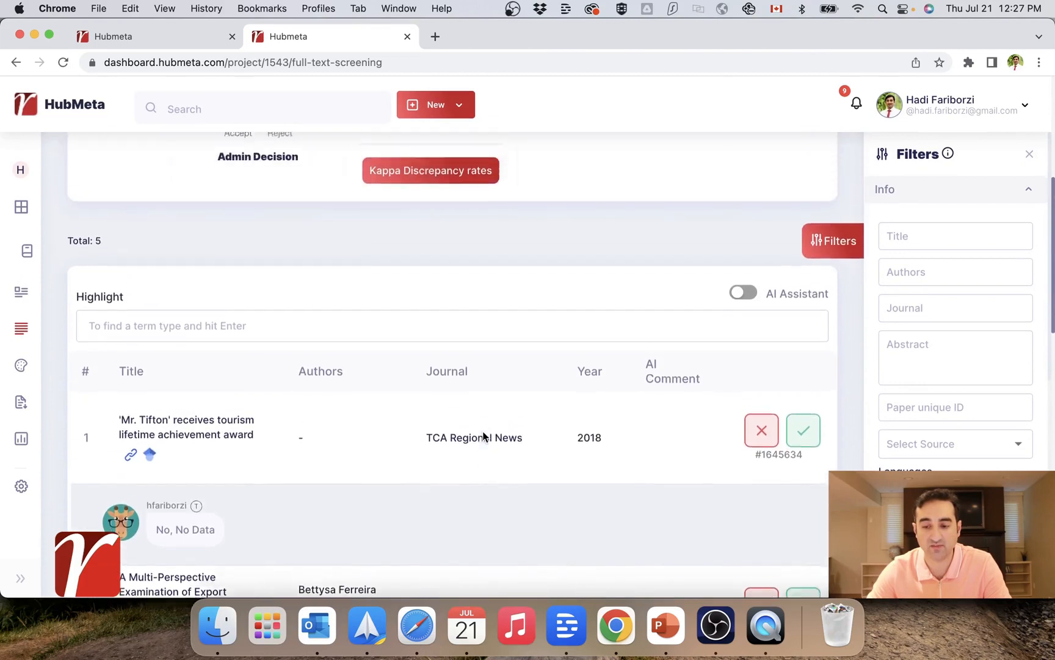
scroll(down, 3)
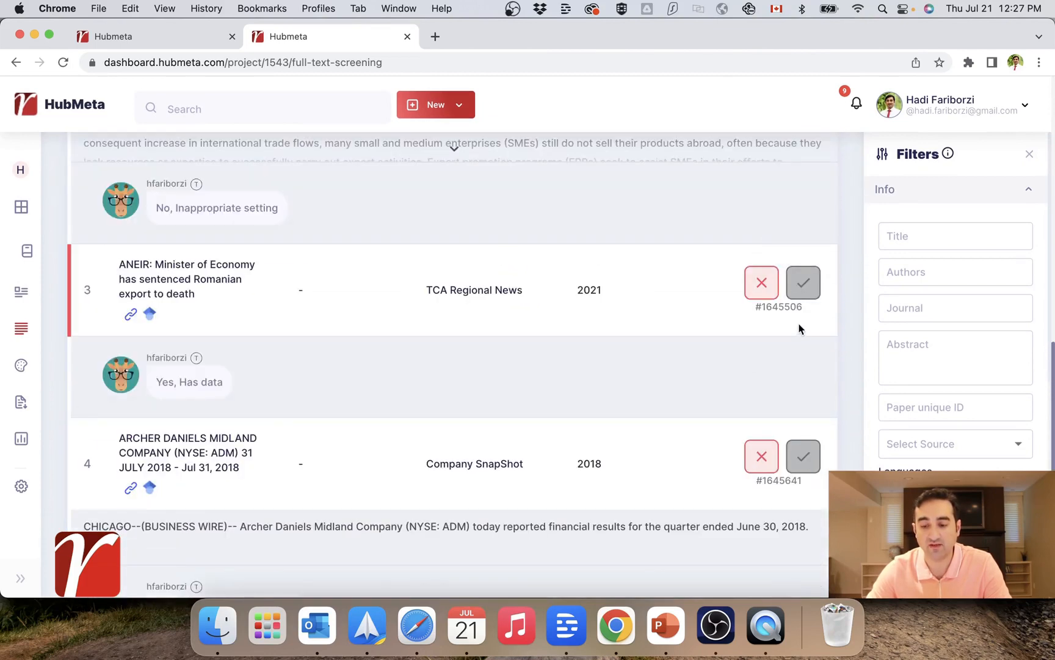
mouse_move(729, 329)
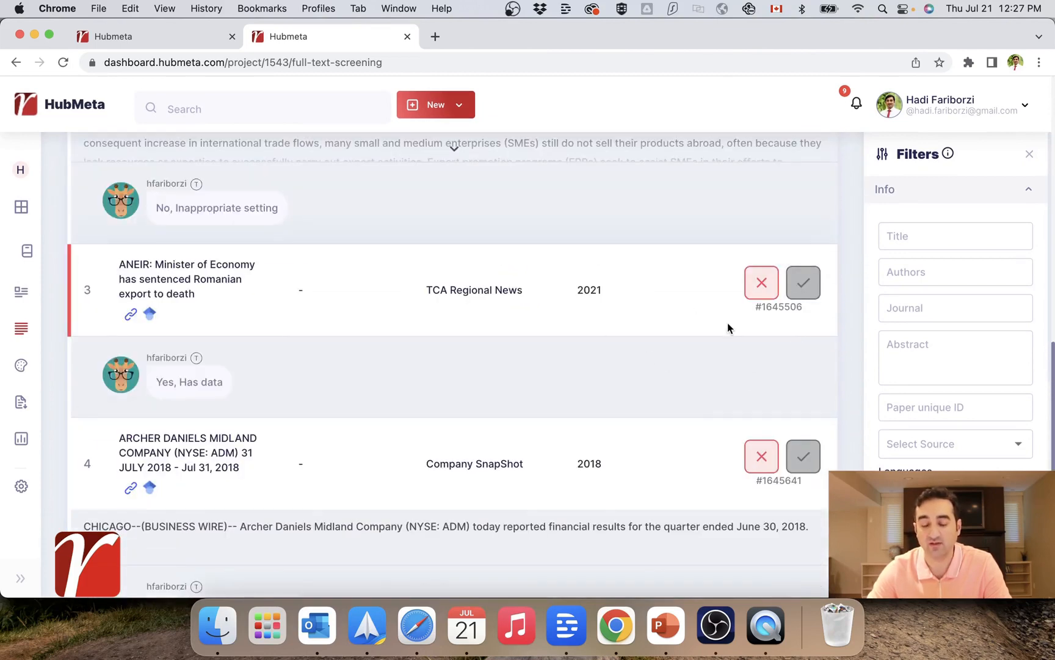
mouse_move(21, 366)
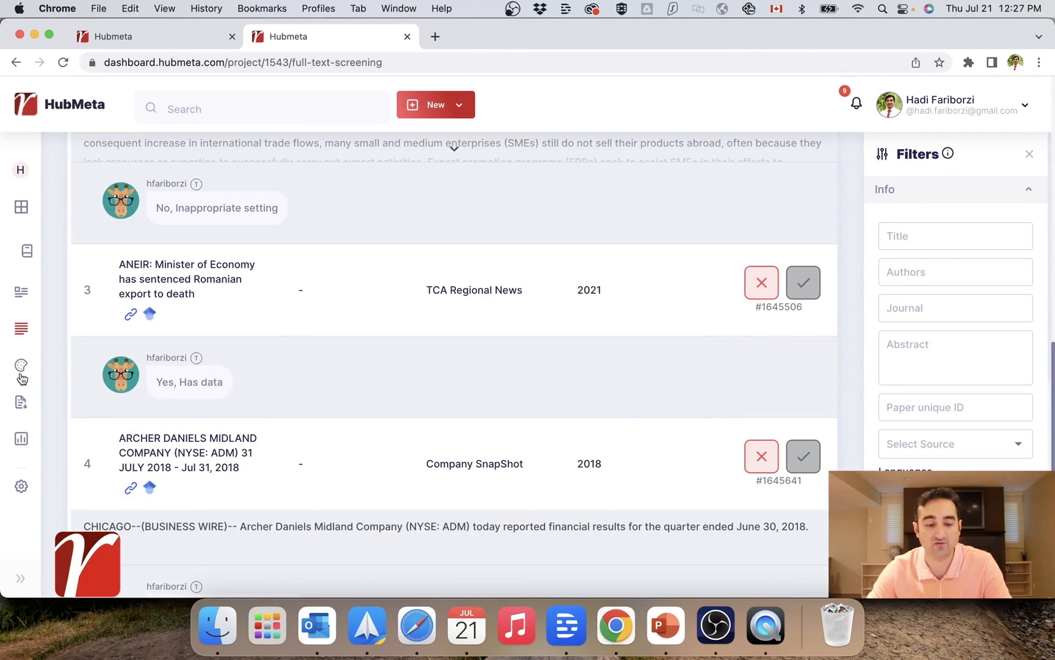
click(21, 402)
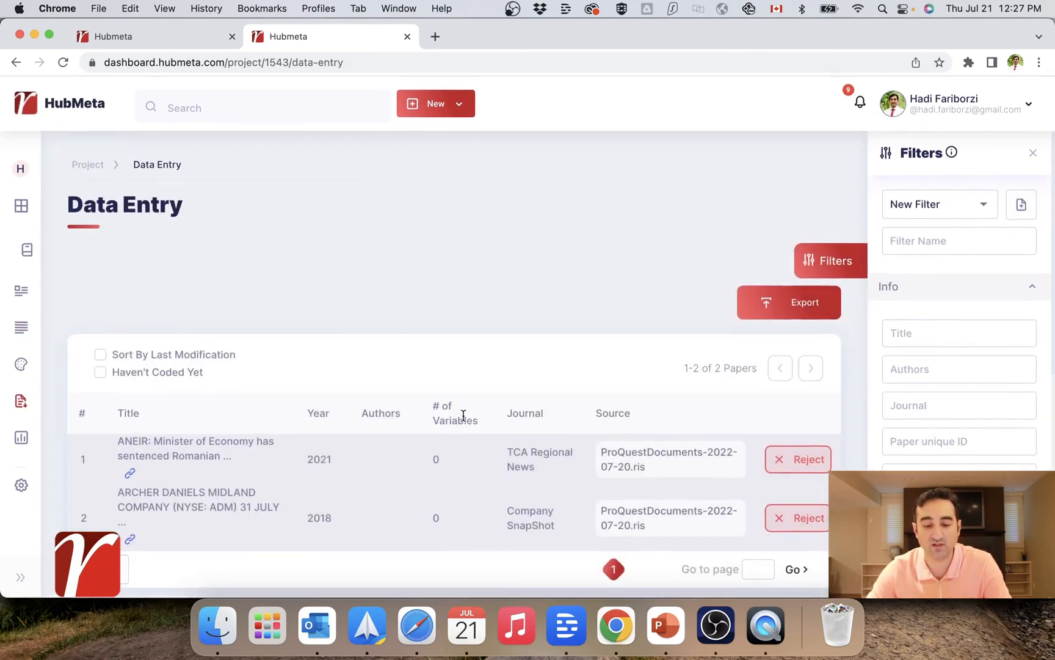